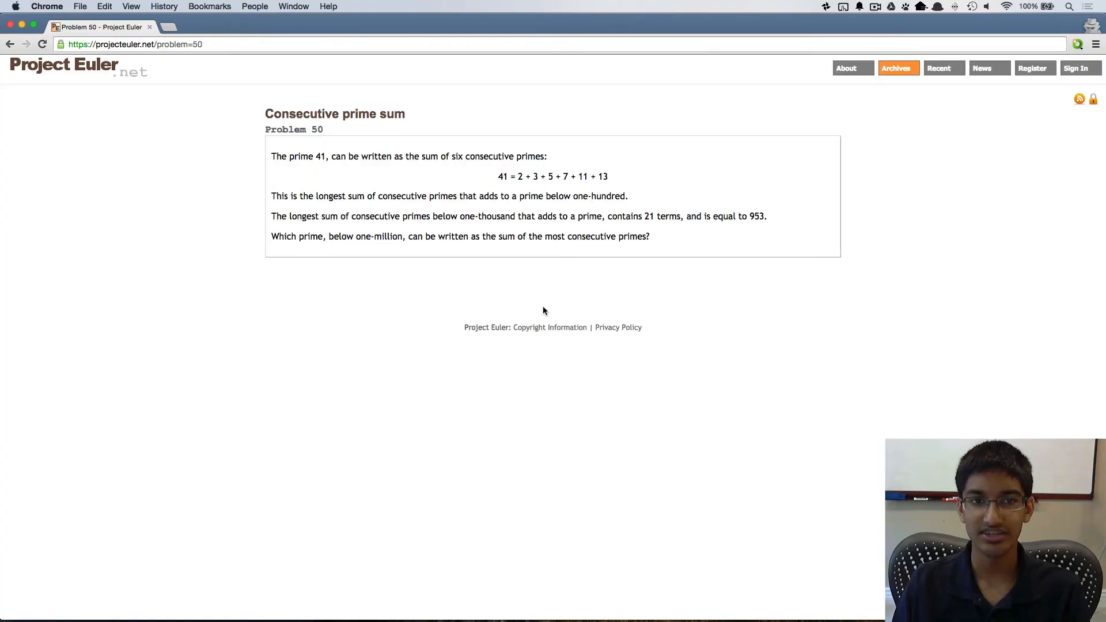
{"action": "mouse_move", "coordinate": [296, 299]}
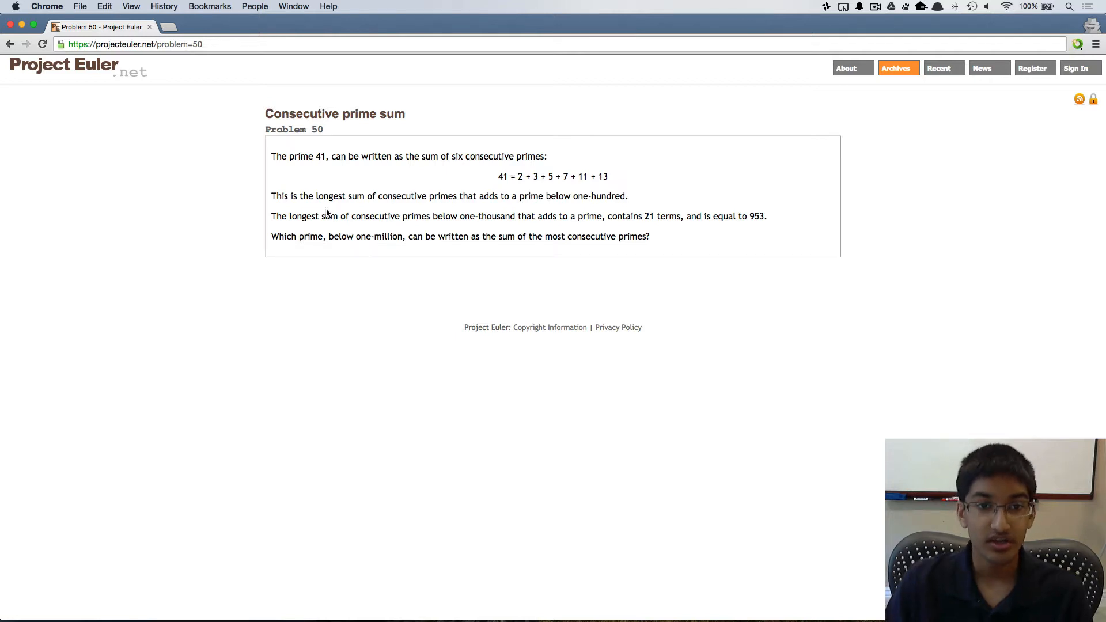
{"action": "mouse_move", "coordinate": [471, 217]}
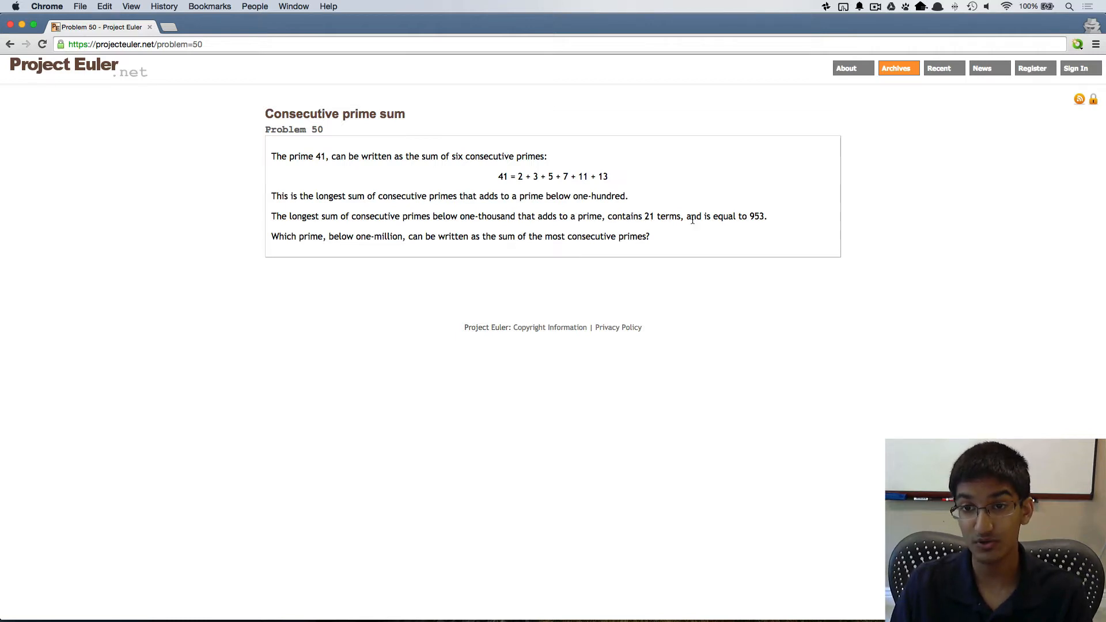
{"action": "mouse_move", "coordinate": [405, 249]}
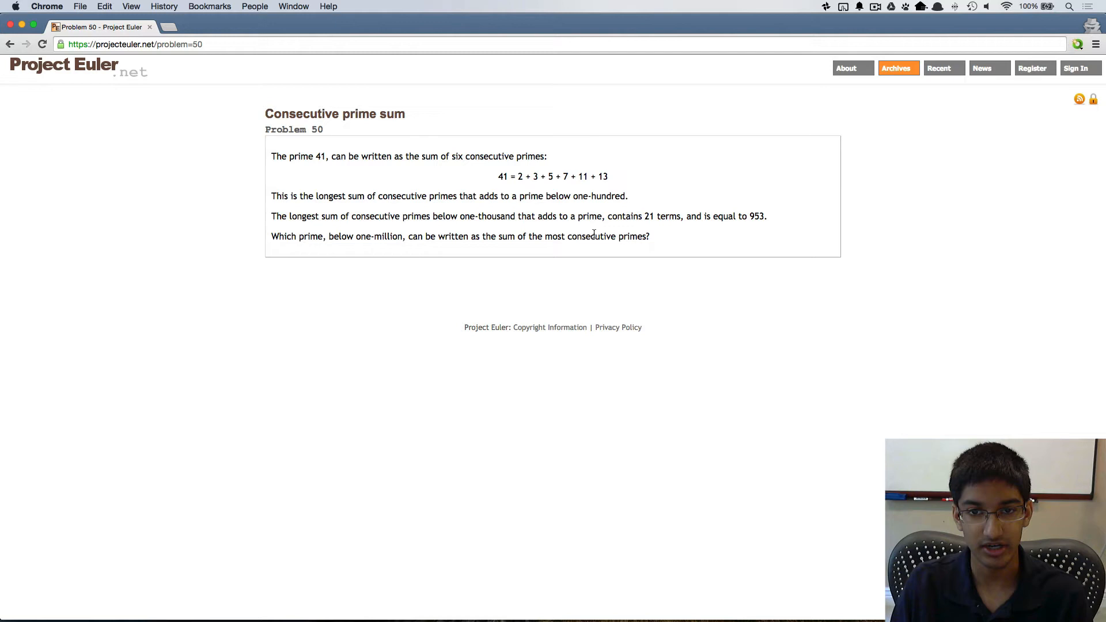
{"action": "mouse_move", "coordinate": [424, 167]}
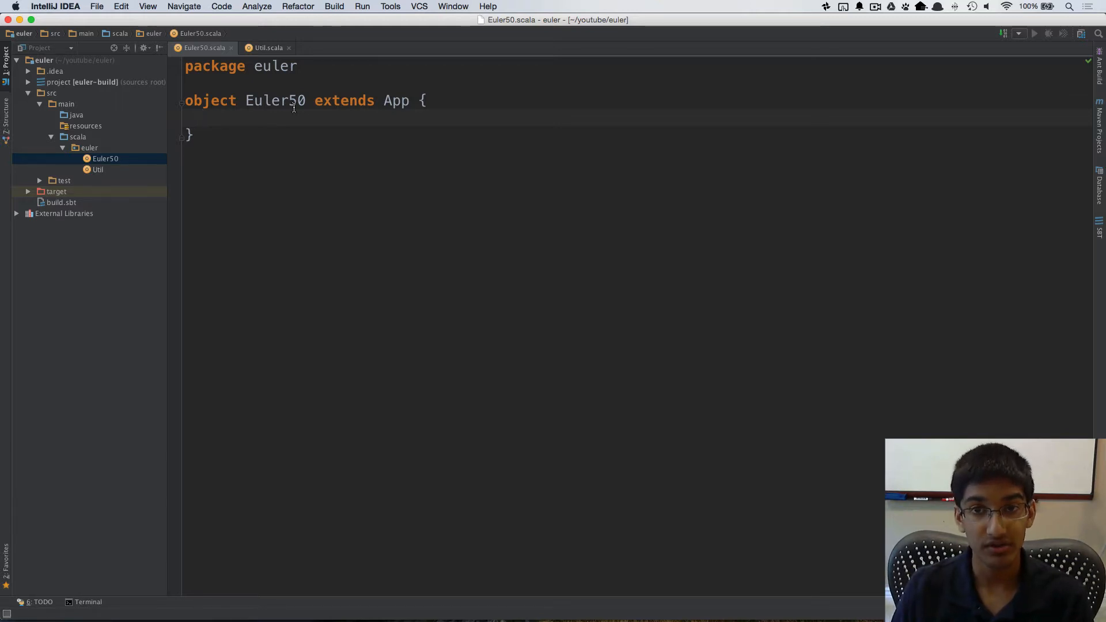
Declare val allPrimes = Util.sieve(1000000), checking the sieve helper in Util.scala
{"action": "type", "text": "val p"}
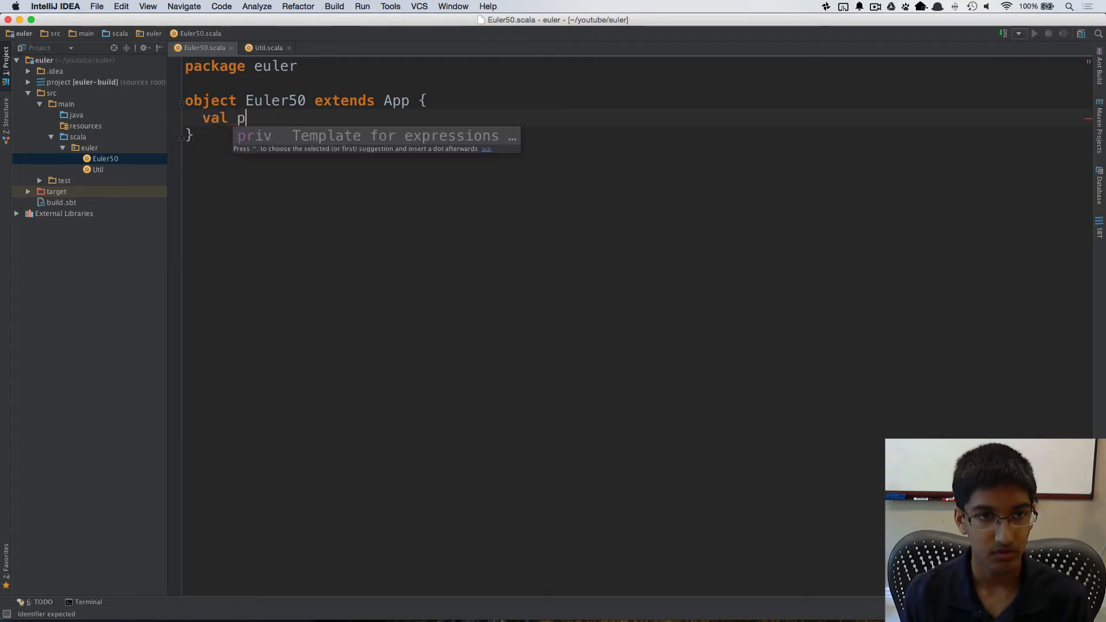
{"action": "type", "text": "allPrimes ="}
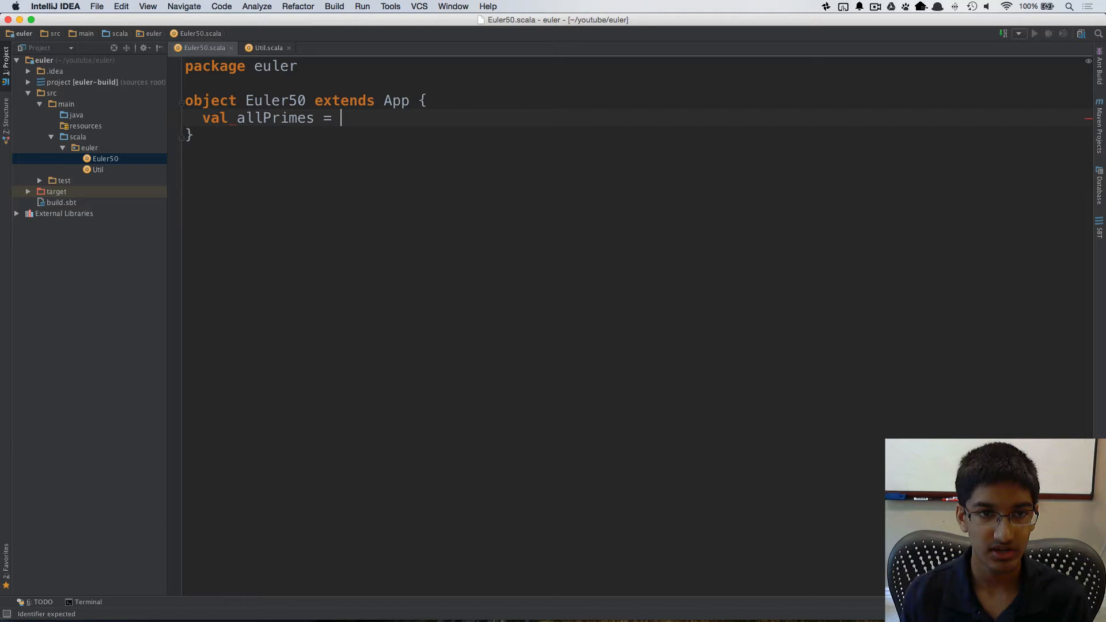
{"action": "left_click", "coordinate": [267, 48]}
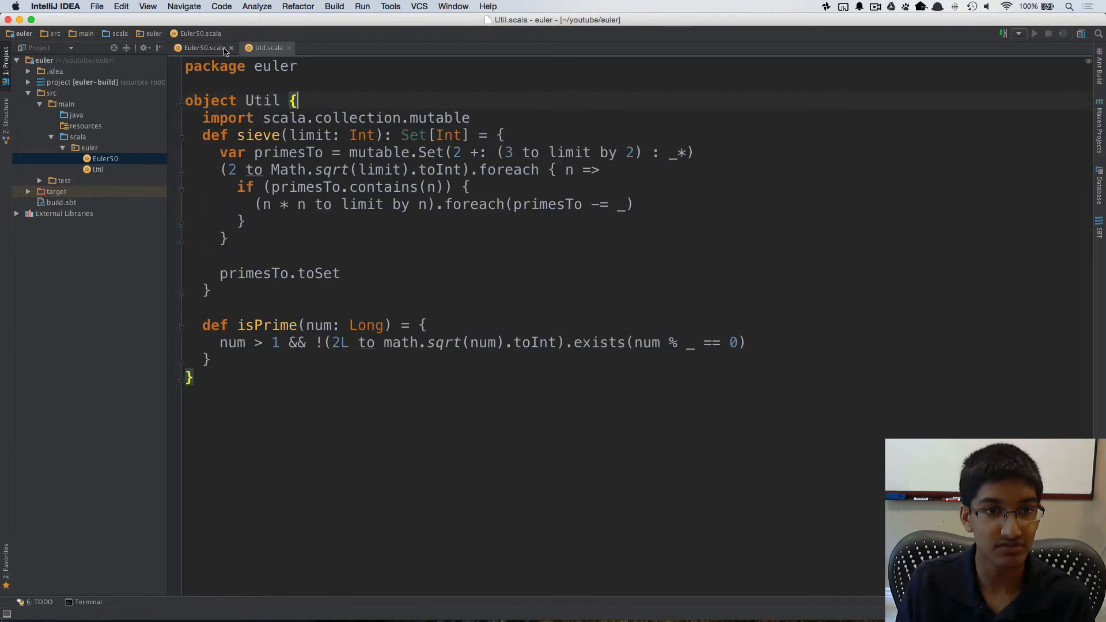
{"action": "left_click", "coordinate": [205, 47]}
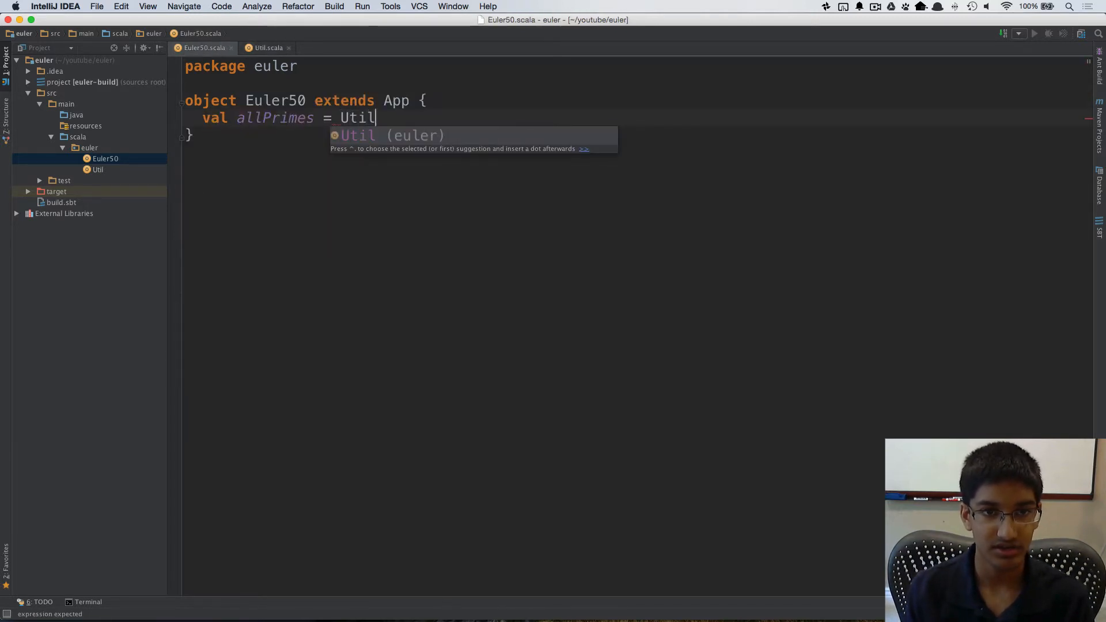
{"action": "type", "text": ".sieve(100000"}
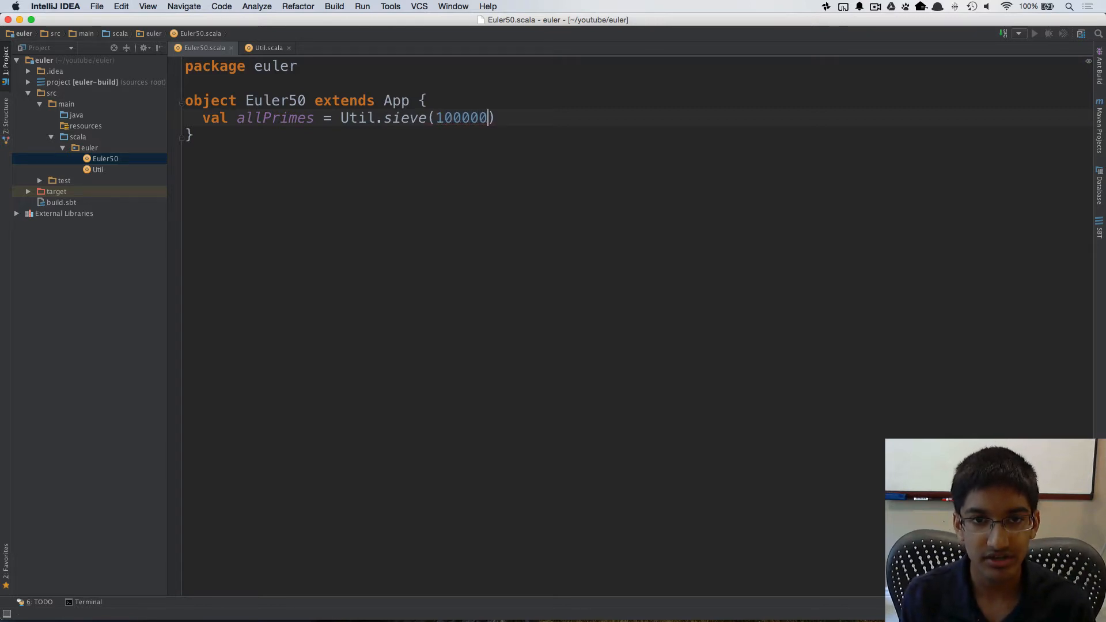
{"action": "type", "text": "0"}
{"action": "type", "text": "val"}
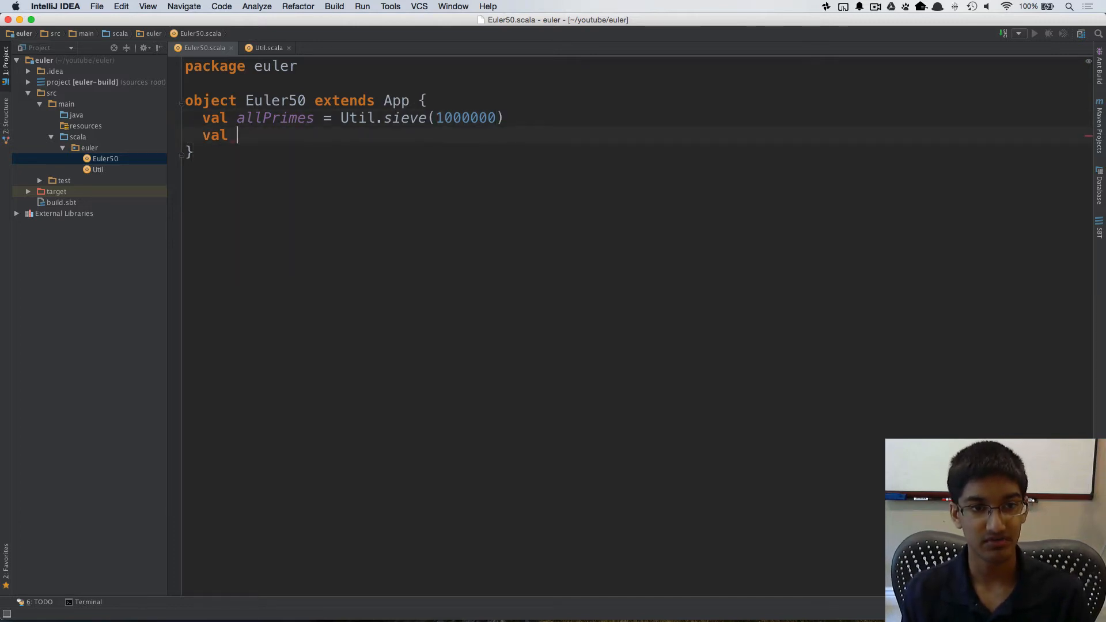
Declare val sortedPrimes = allPrimes.toArray.sorted
{"action": "type", "text": "sortedPrime"}
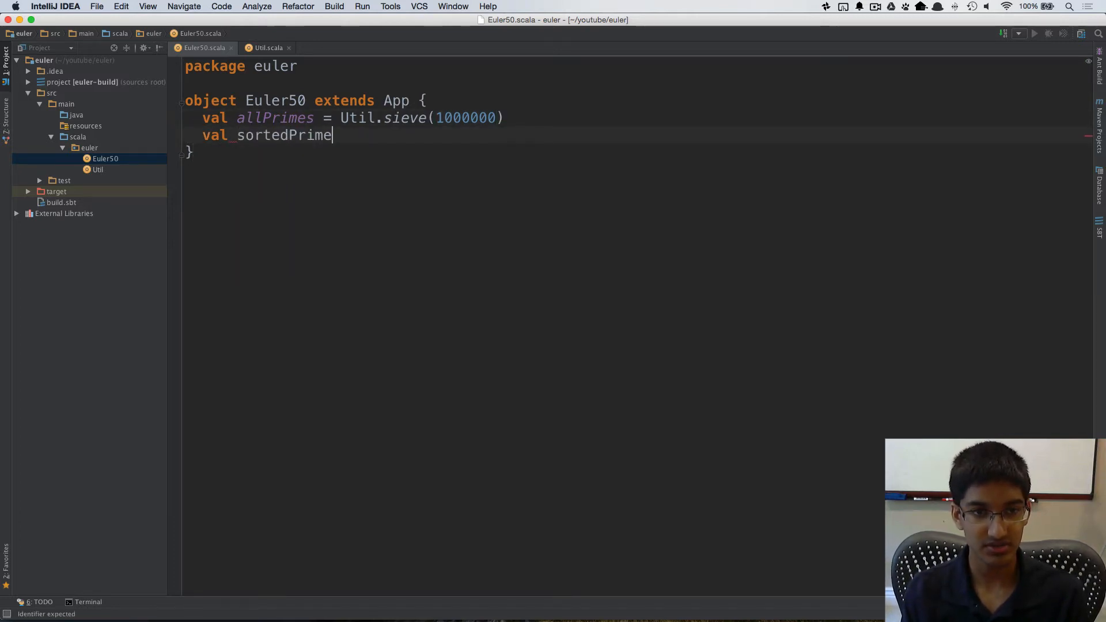
{"action": "type", "text": "s = allPrimes"}
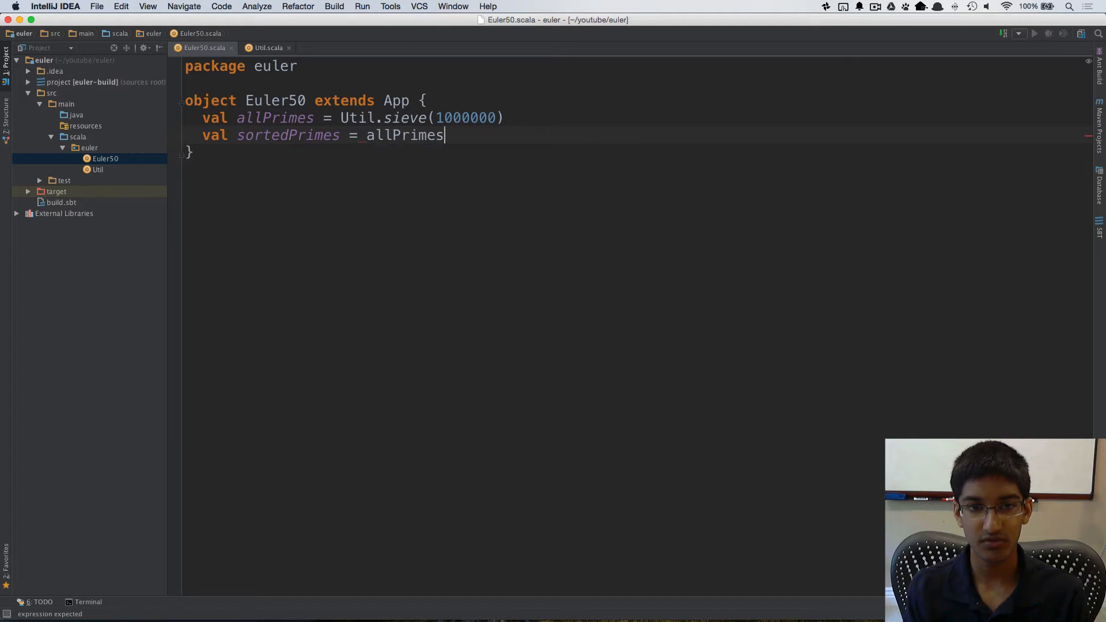
{"action": "type", "text": ".to"}
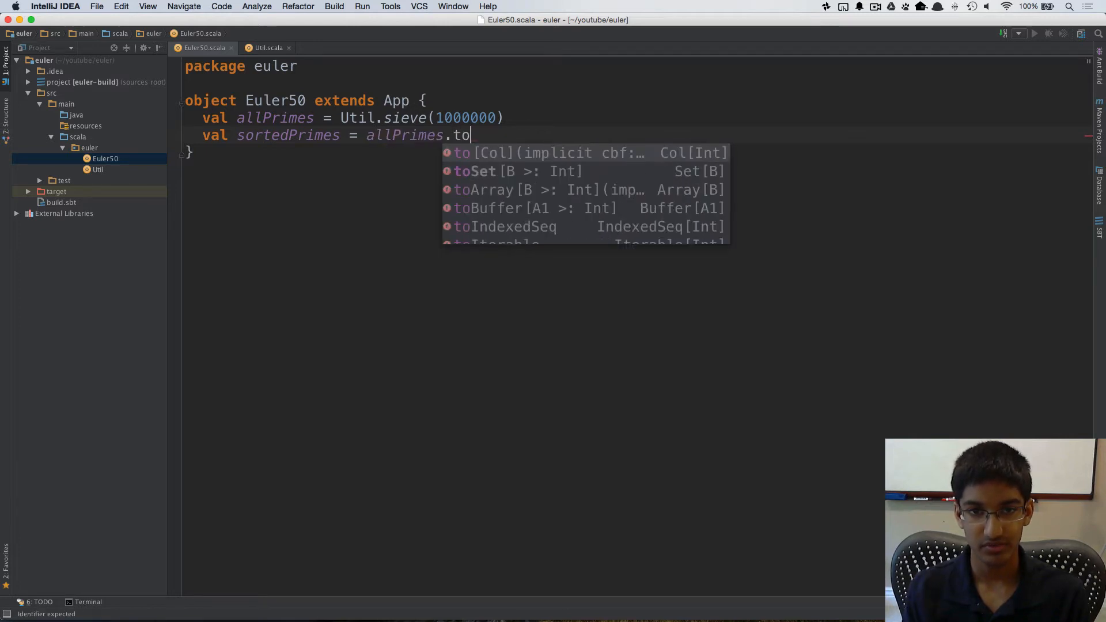
{"action": "type", "text": "Array.sor"}
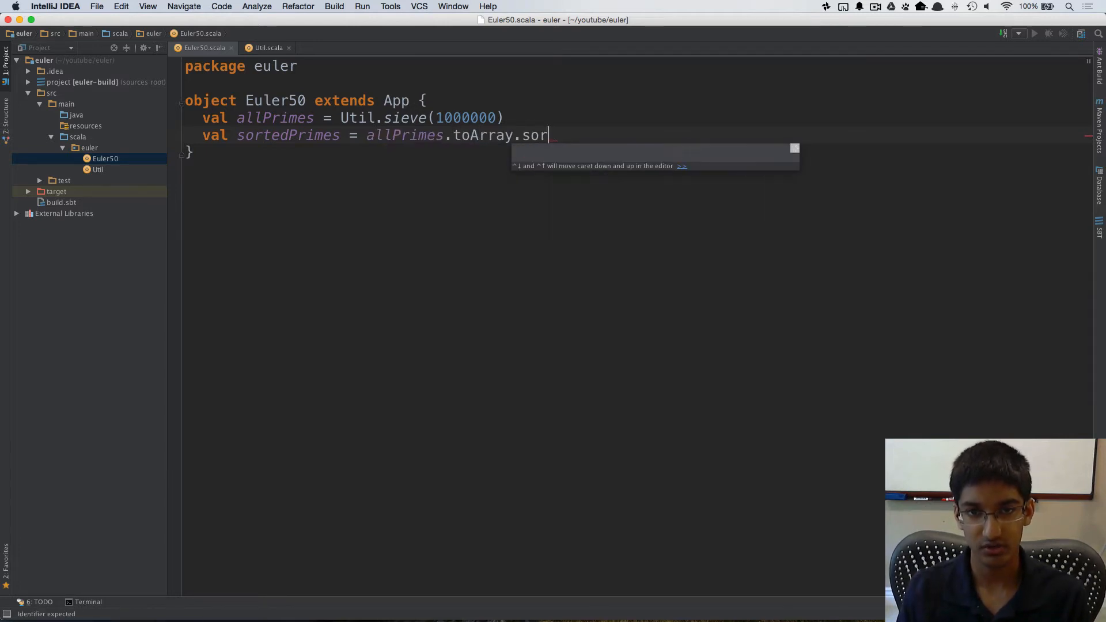
{"action": "type", "text": "ted"}
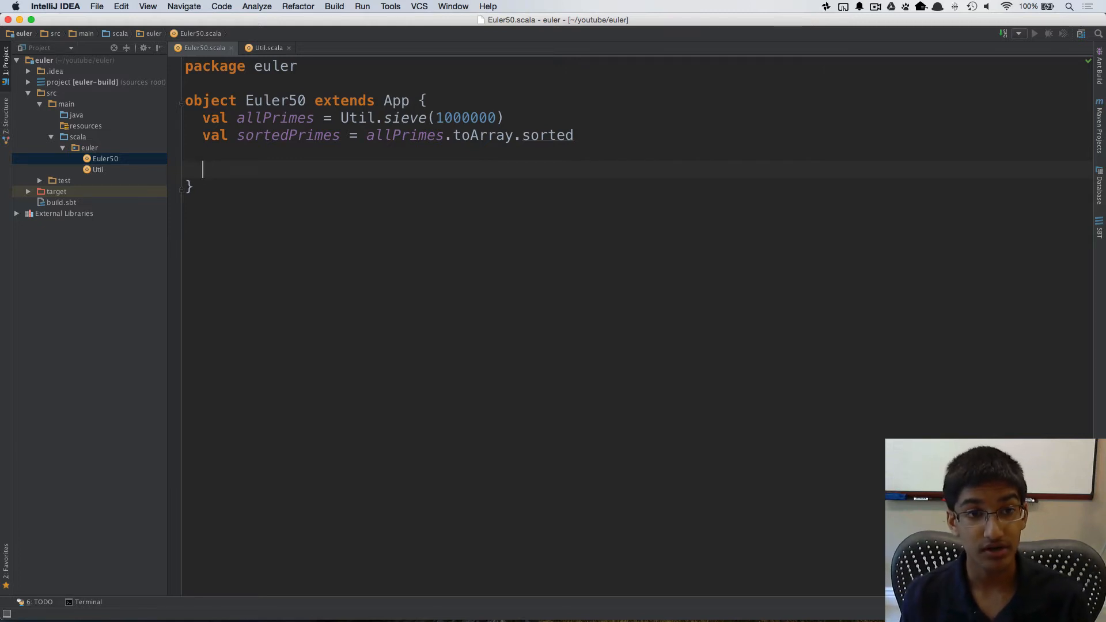
Declare var max = (-1, -1) with a '// num, length' comment
{"action": "type", "text": "var"}
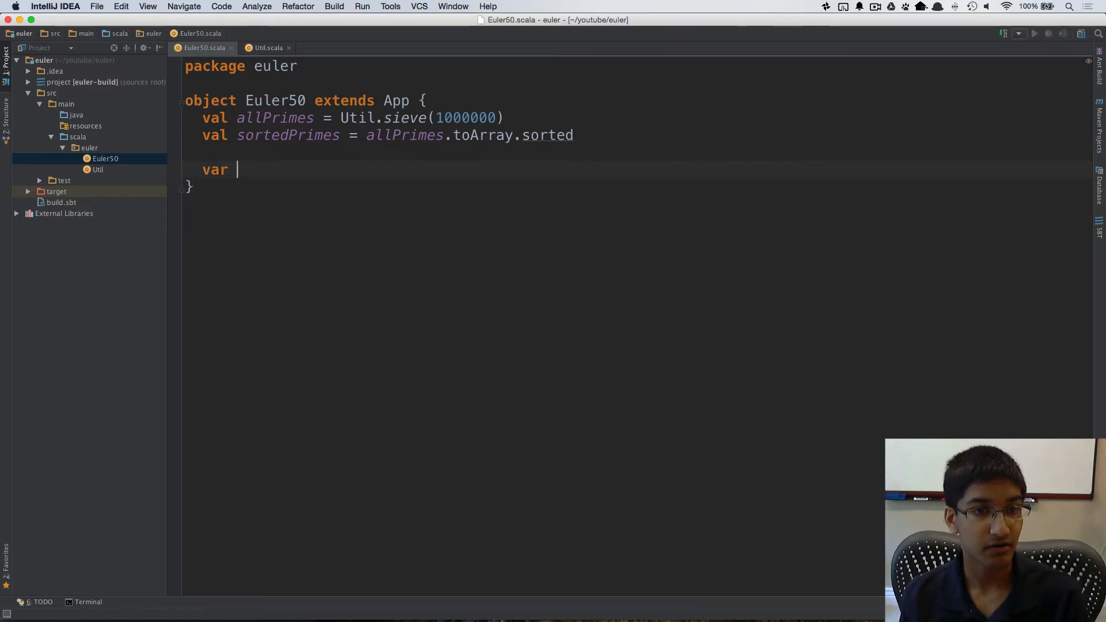
{"action": "type", "text": "max = ("}
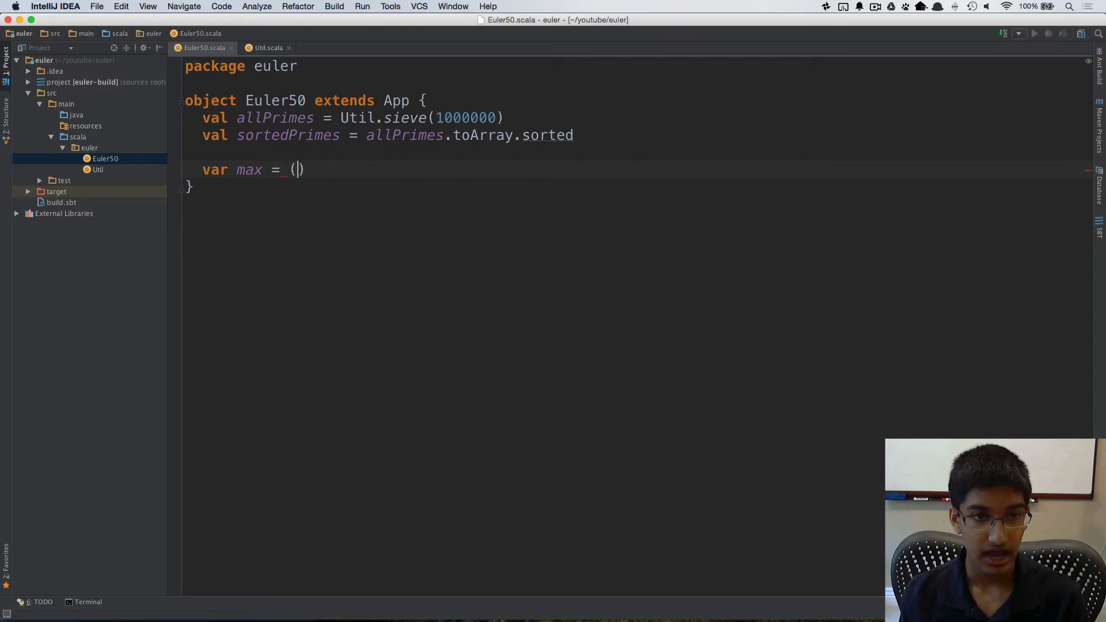
{"action": "type", "text": "-1, -1"}
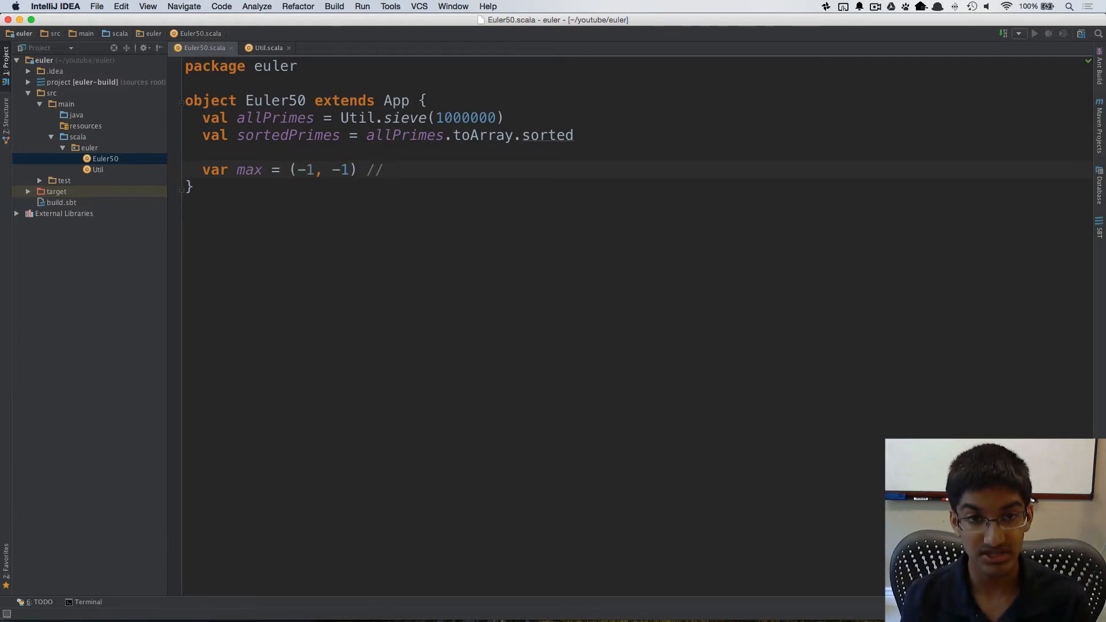
{"action": "type", "text": "num,"}
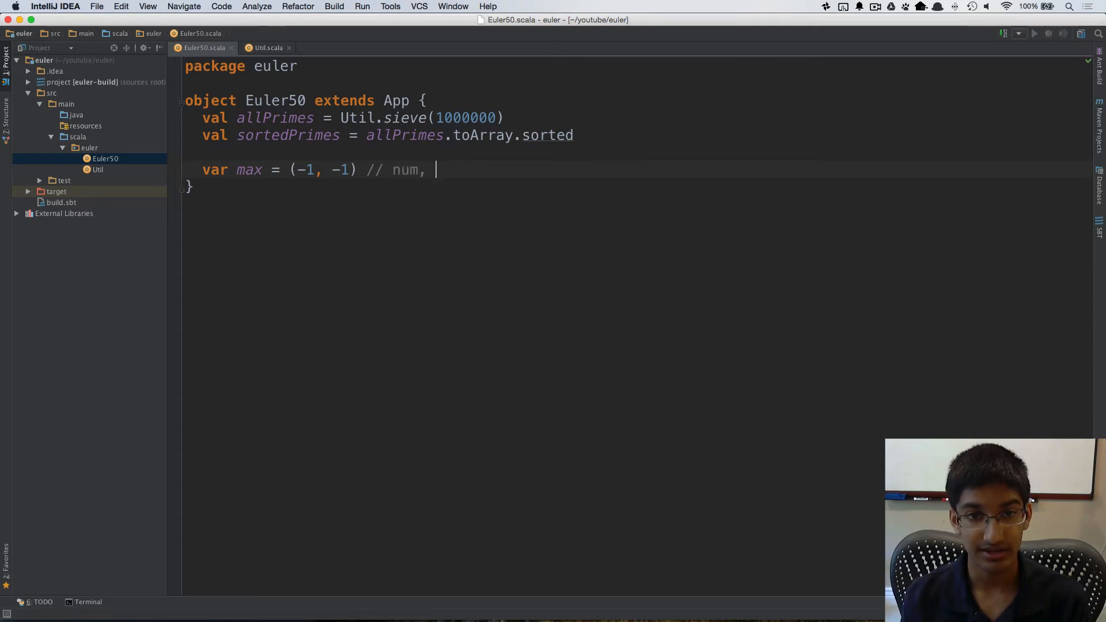
{"action": "type", "text": "length"}
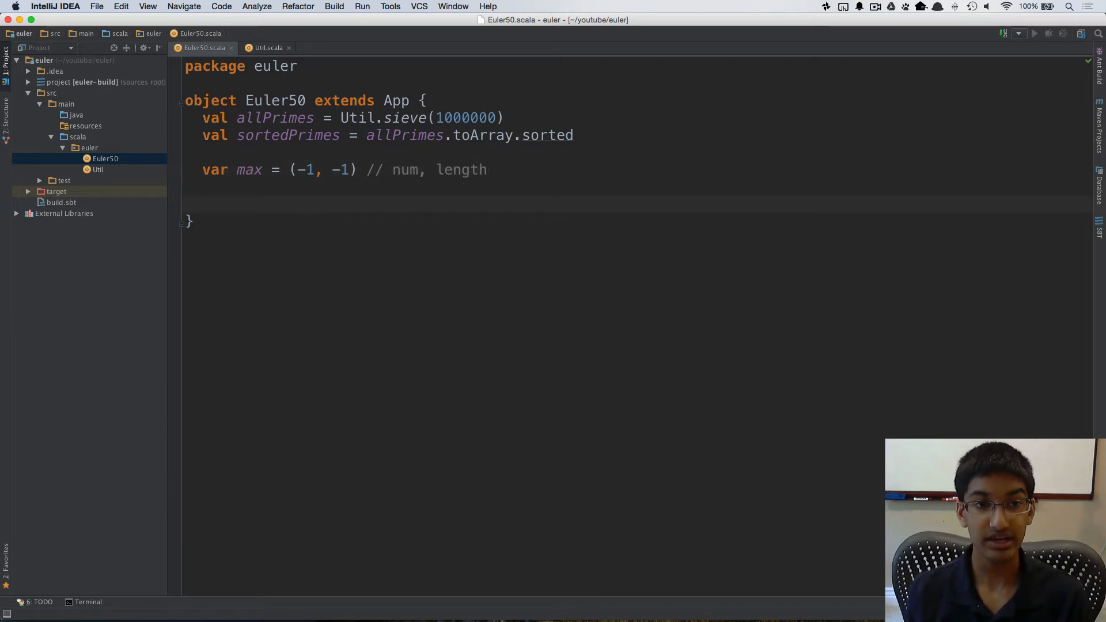
Start an empty for (i1 <- sortedPrimes.indices) loop using autocomplete
{"action": "type", "text": "for"}
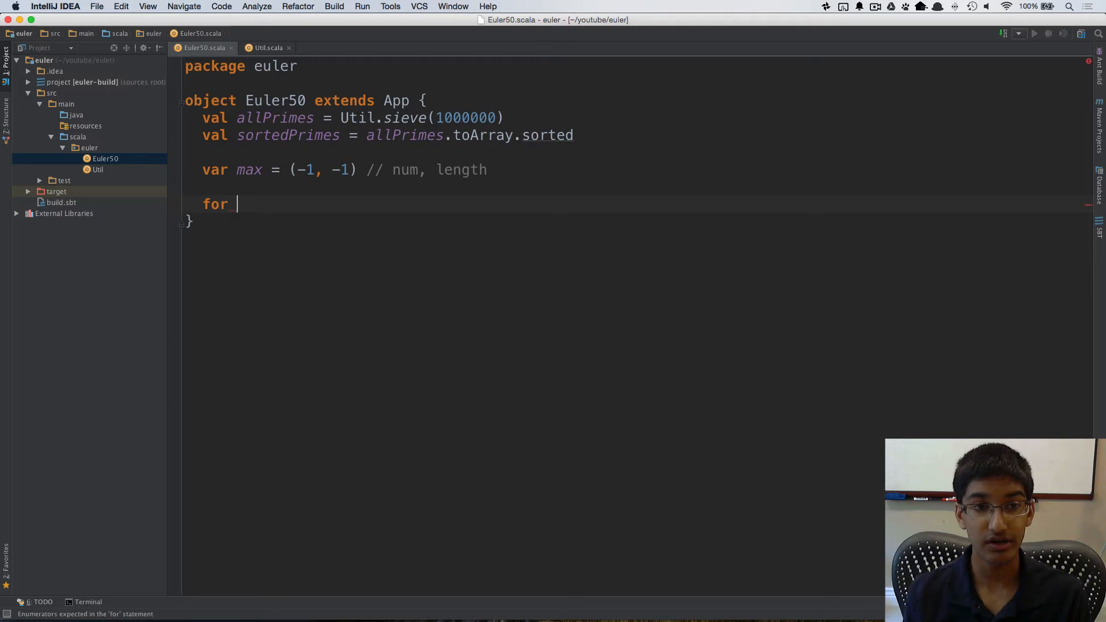
{"action": "type", "text": "("}
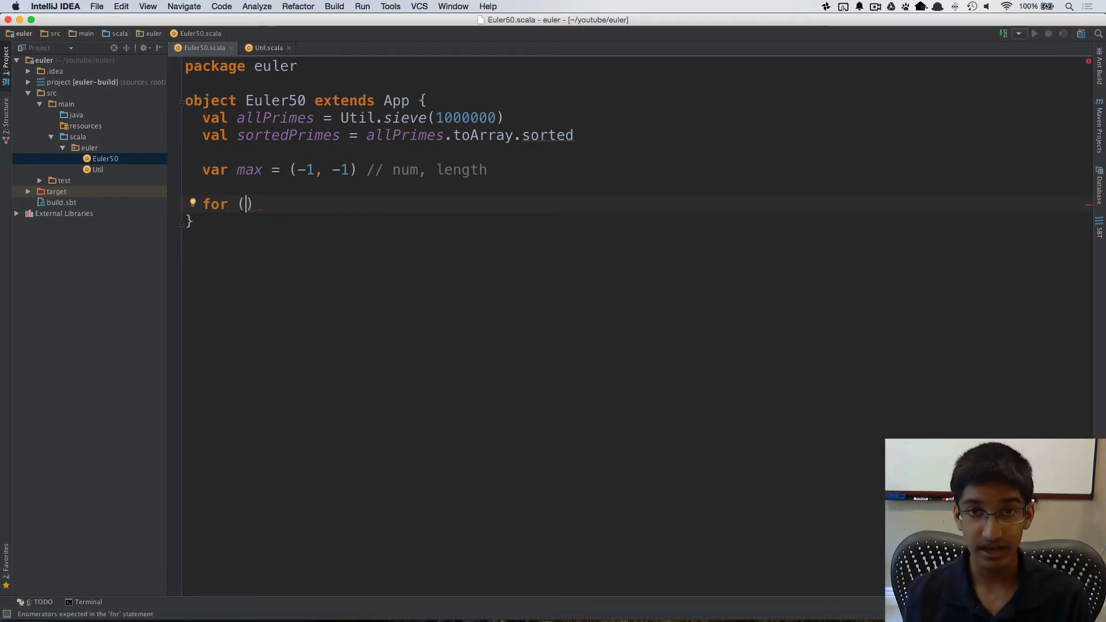
{"action": "type", "text": "i1 <"}
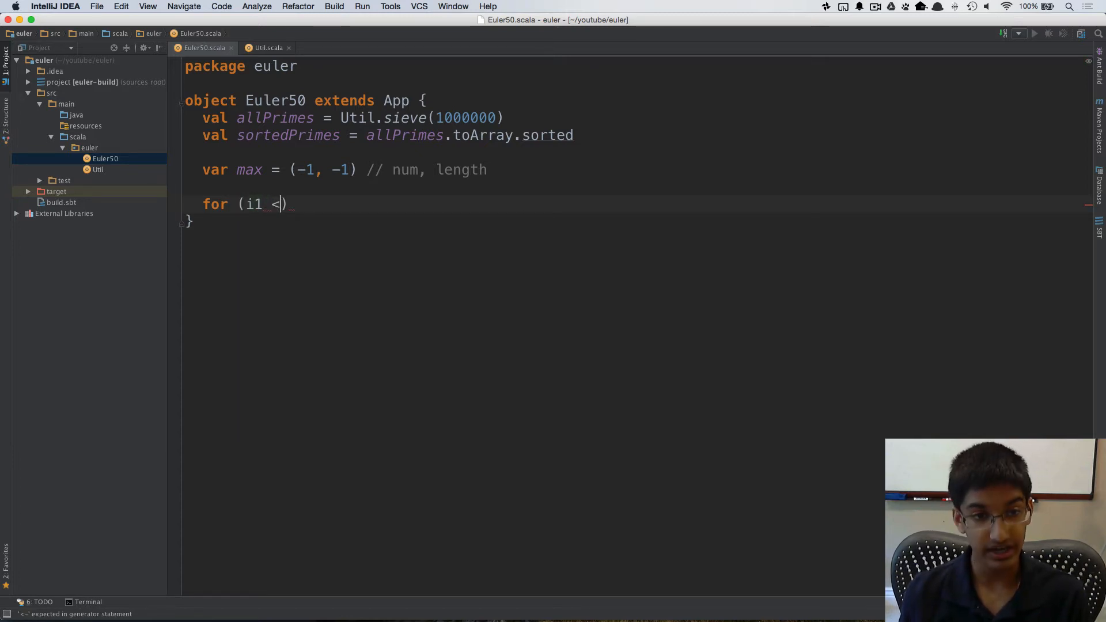
{"action": "type", "text": "-"}
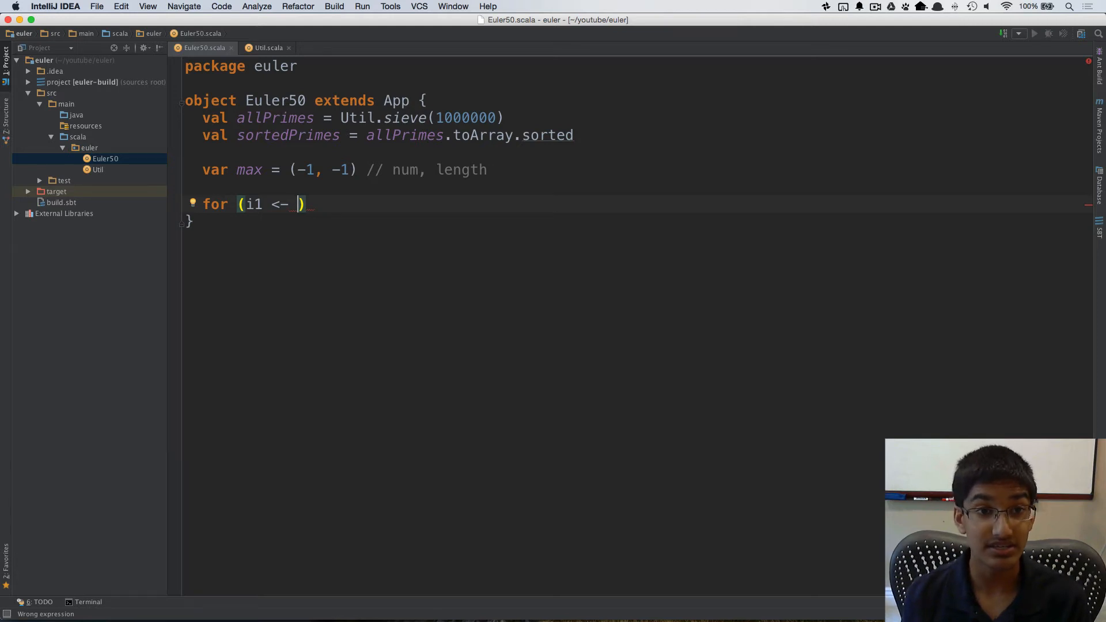
{"action": "type", "text": "allPrimes."}
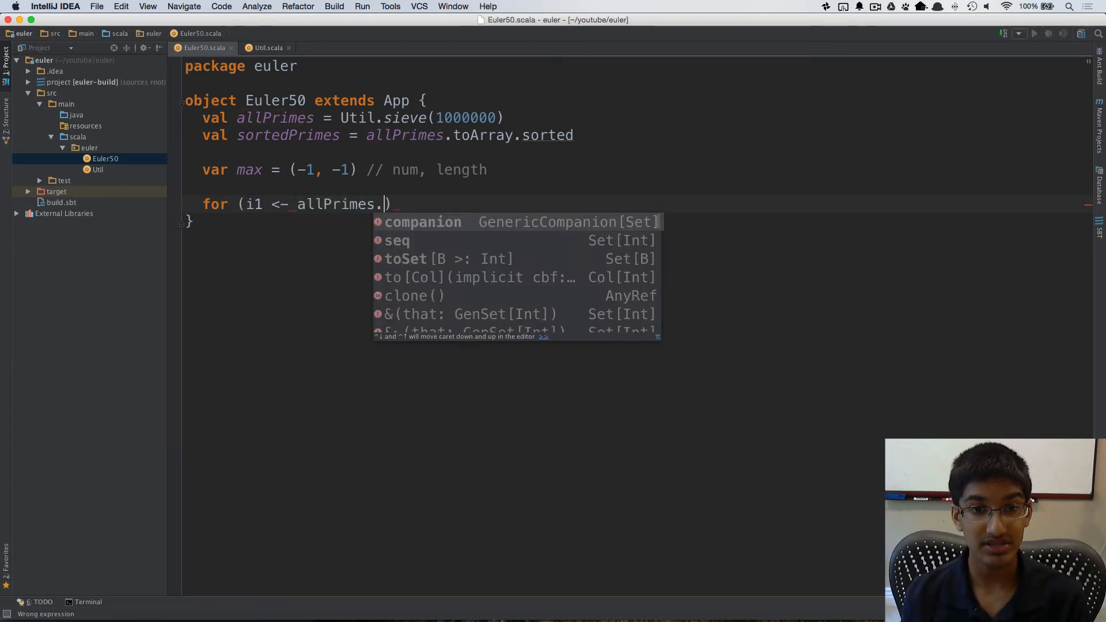
{"action": "type", "text": "in"}
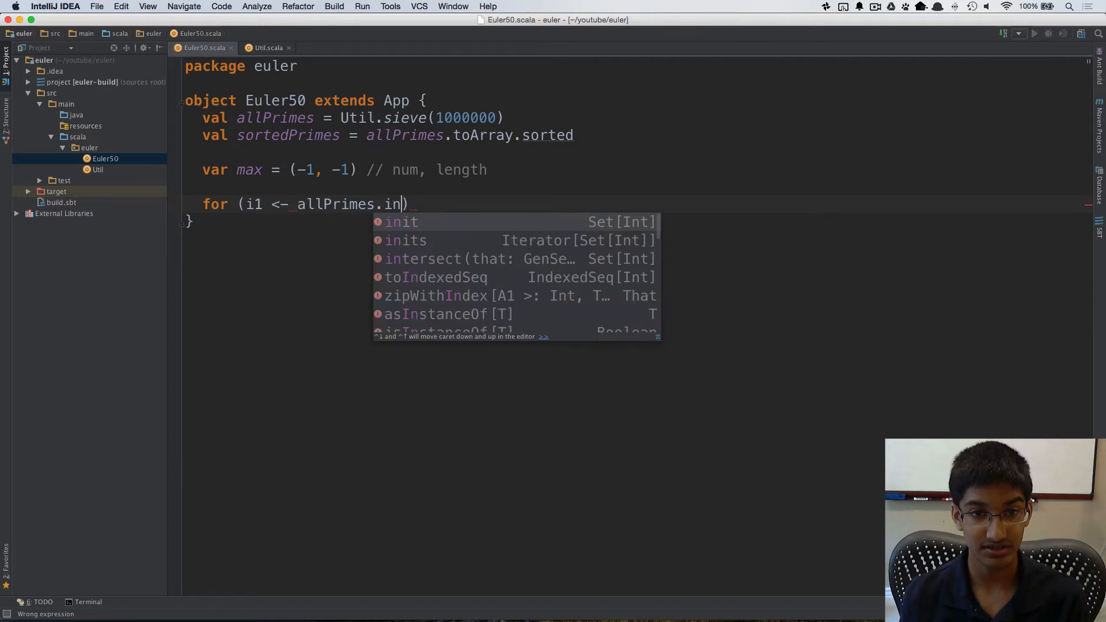
{"action": "type", "text": "d"}
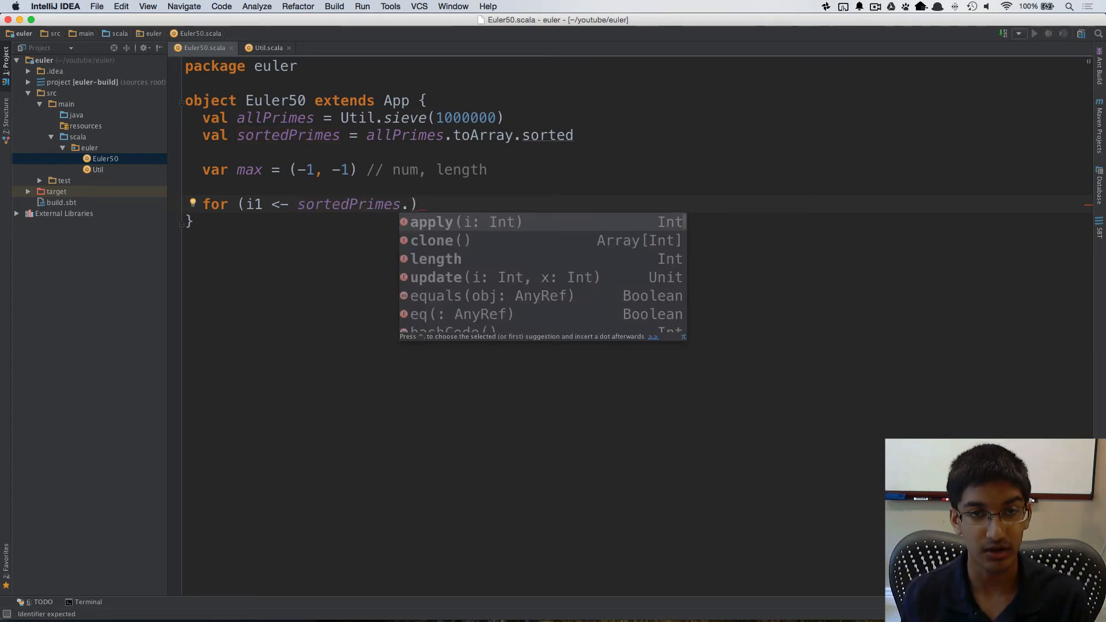
{"action": "type", "text": "indices"}
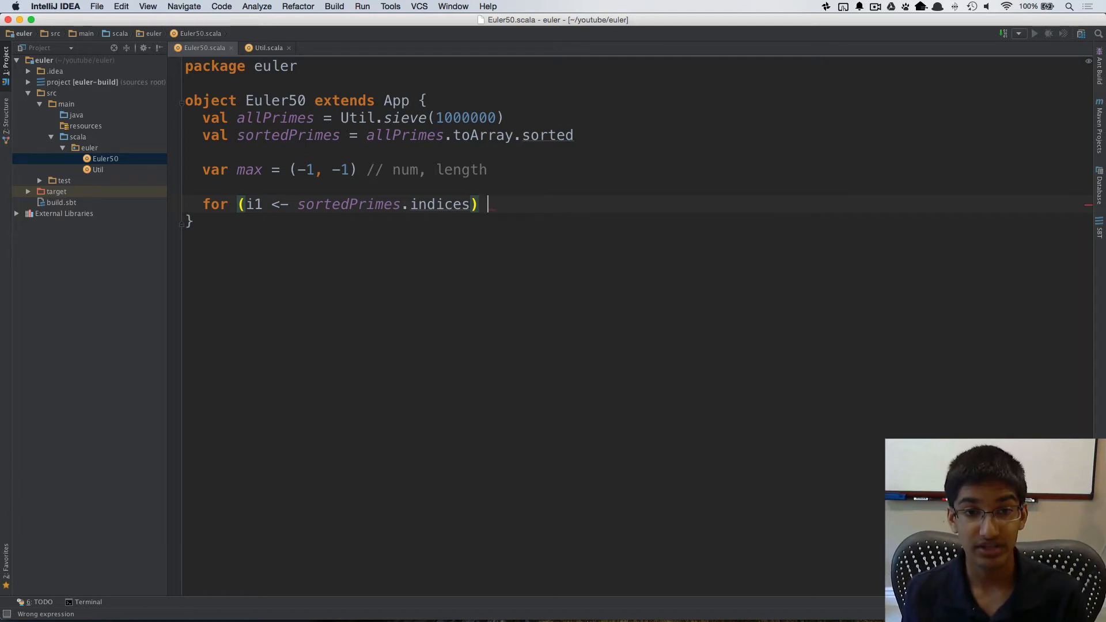
{"action": "type", "text": "{"}
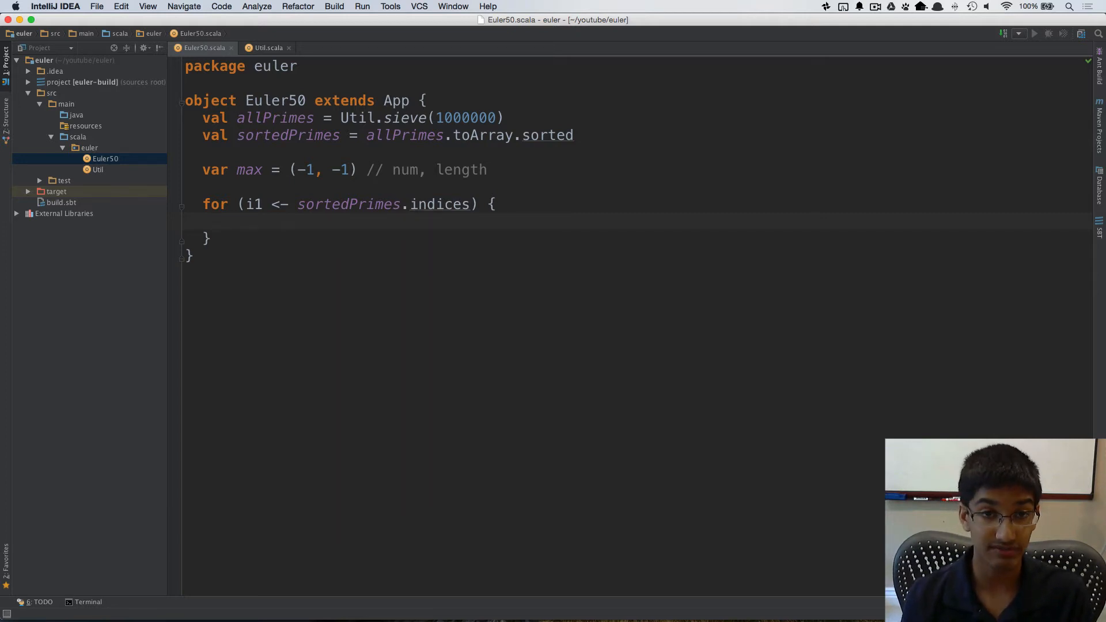
Define def helper(cur: Int, length: Int) = { inside the for loop
{"action": "type", "text": "def"}
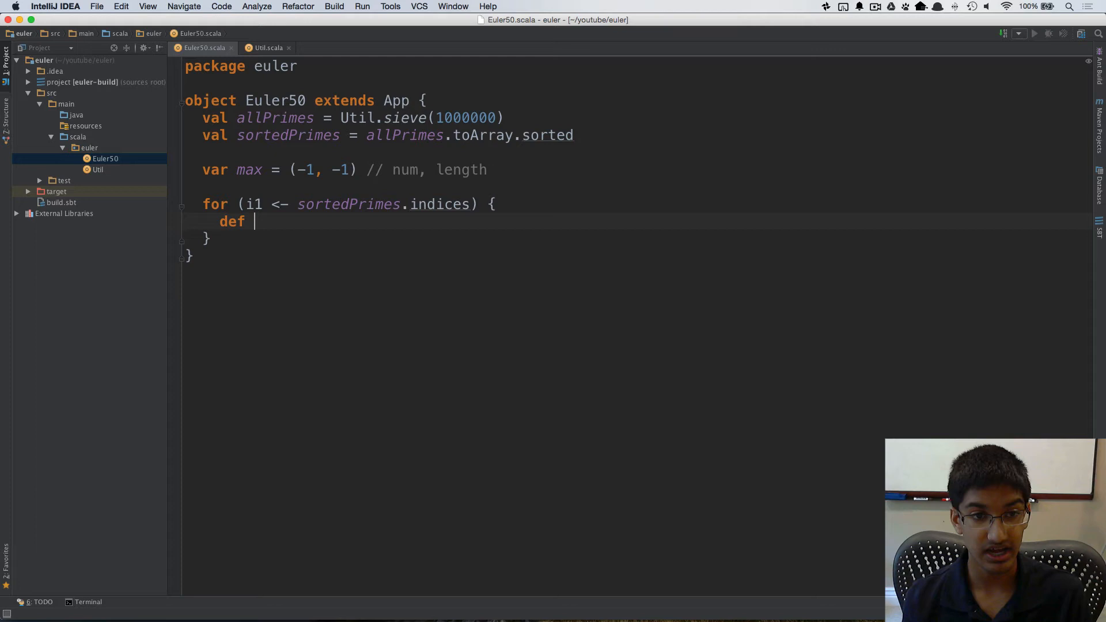
{"action": "type", "text": "helper()"}
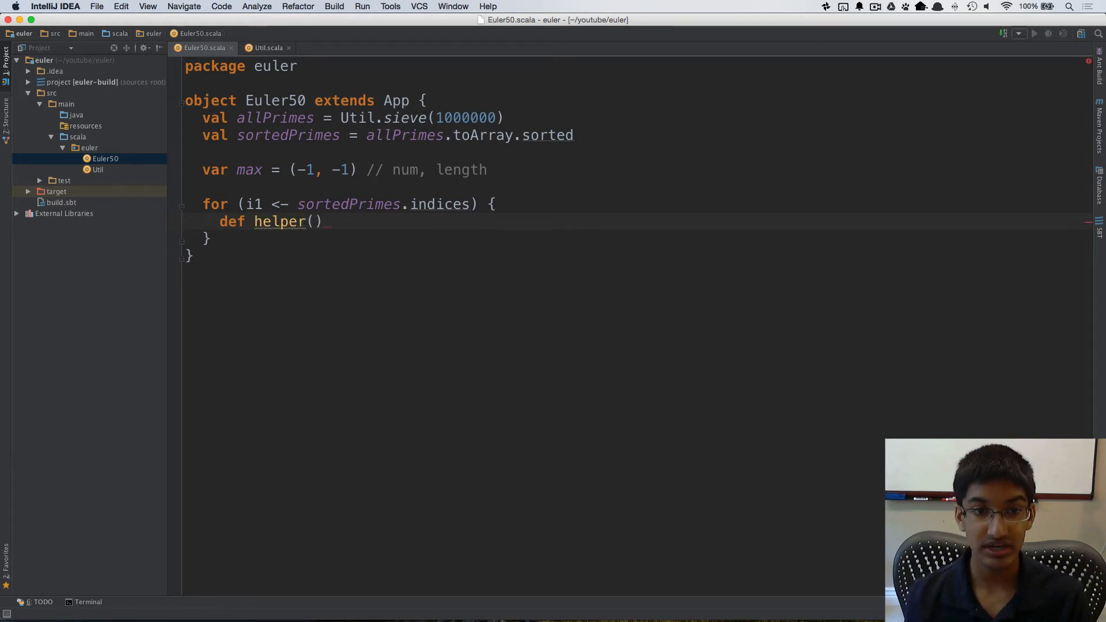
{"action": "type", "text": "cur: Int"}
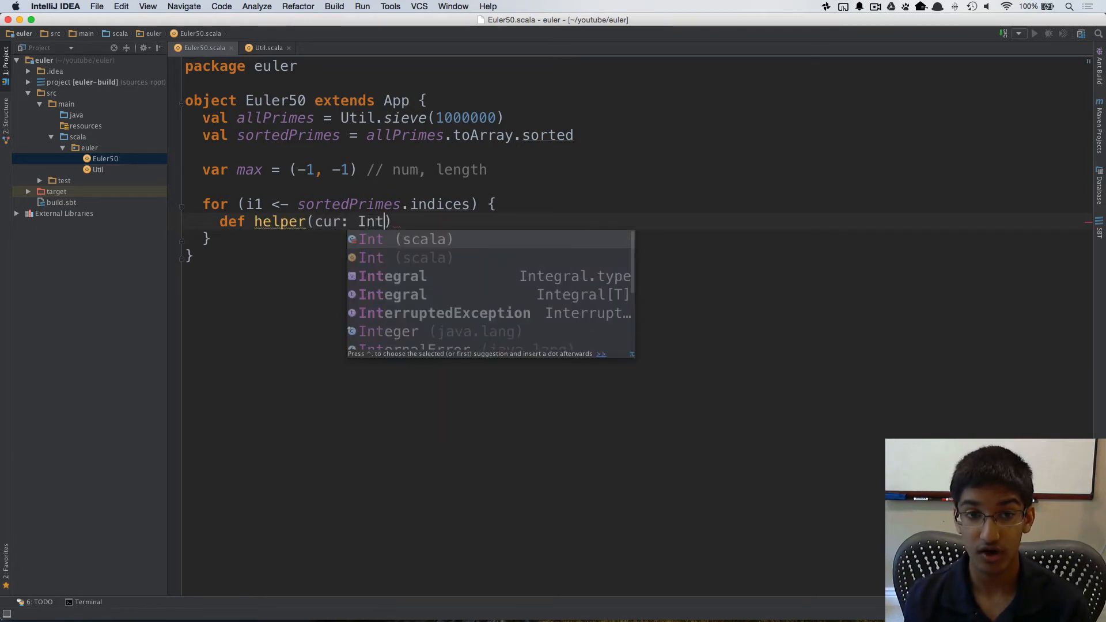
{"action": "type", "text": ", length:"}
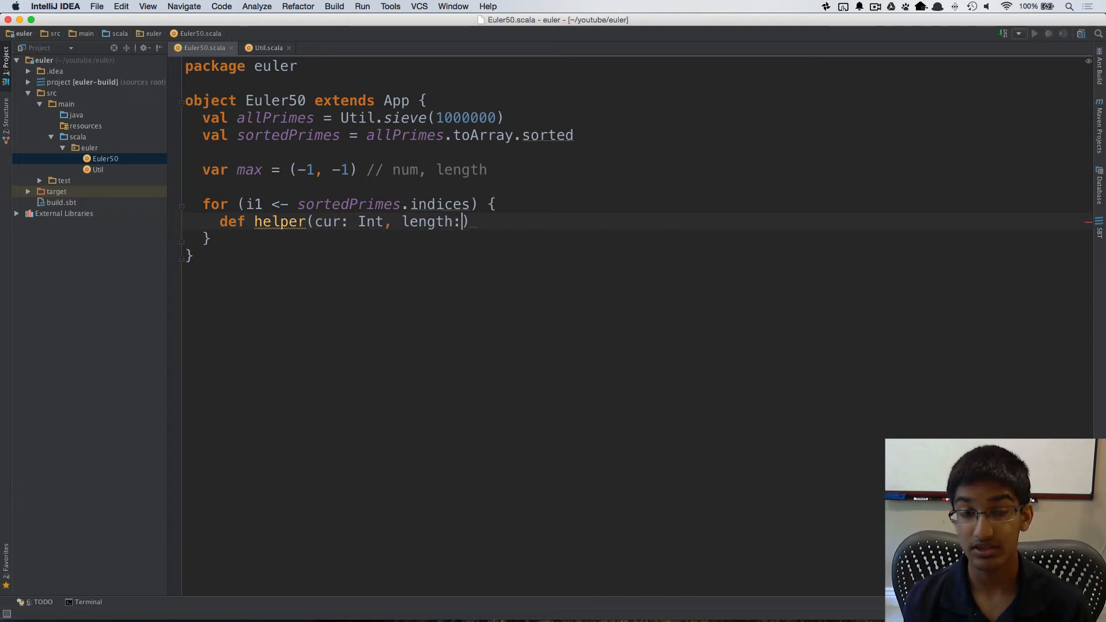
{"action": "type", "text": "Int"}
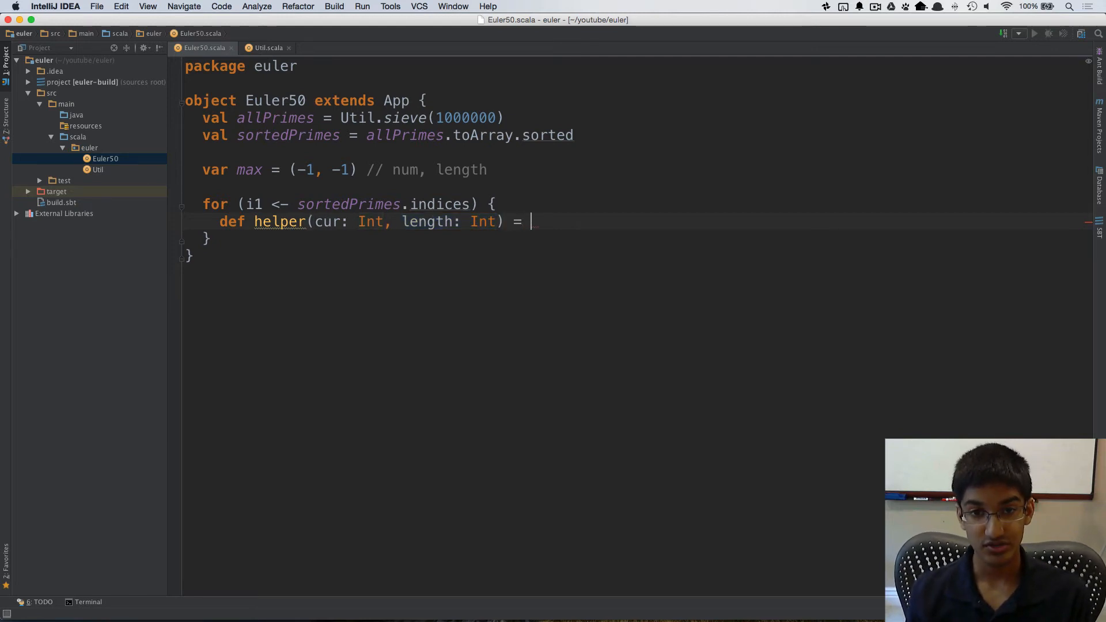
{"action": "type", "text": "{"}
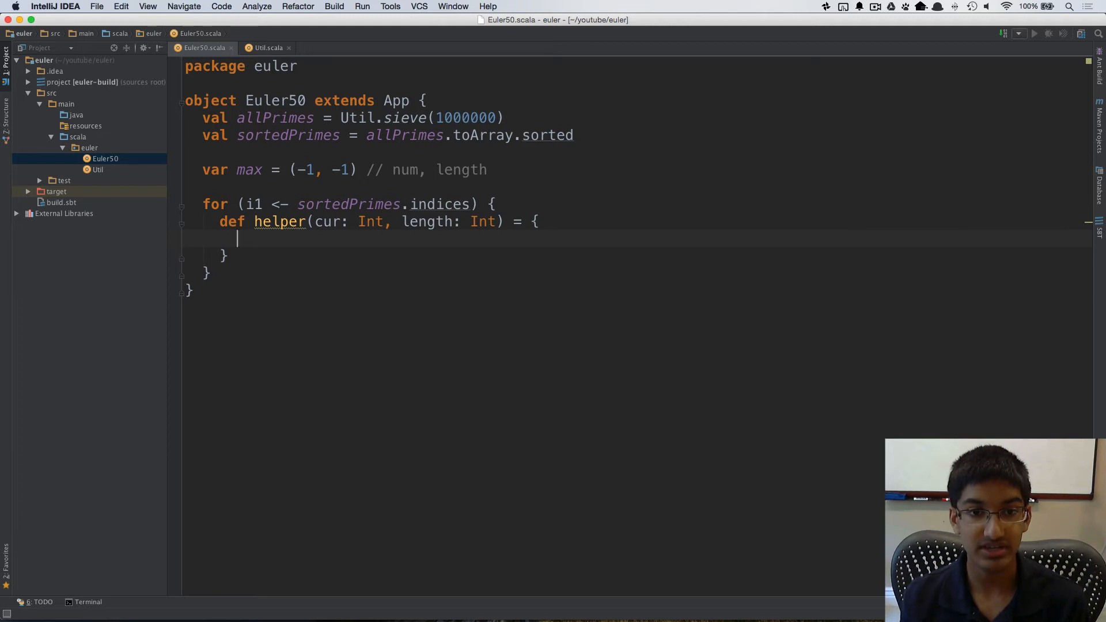
Compute val newCur = cur + sortedPrimes(i1 + length - 1) and add a new line
{"action": "type", "text": "val n"}
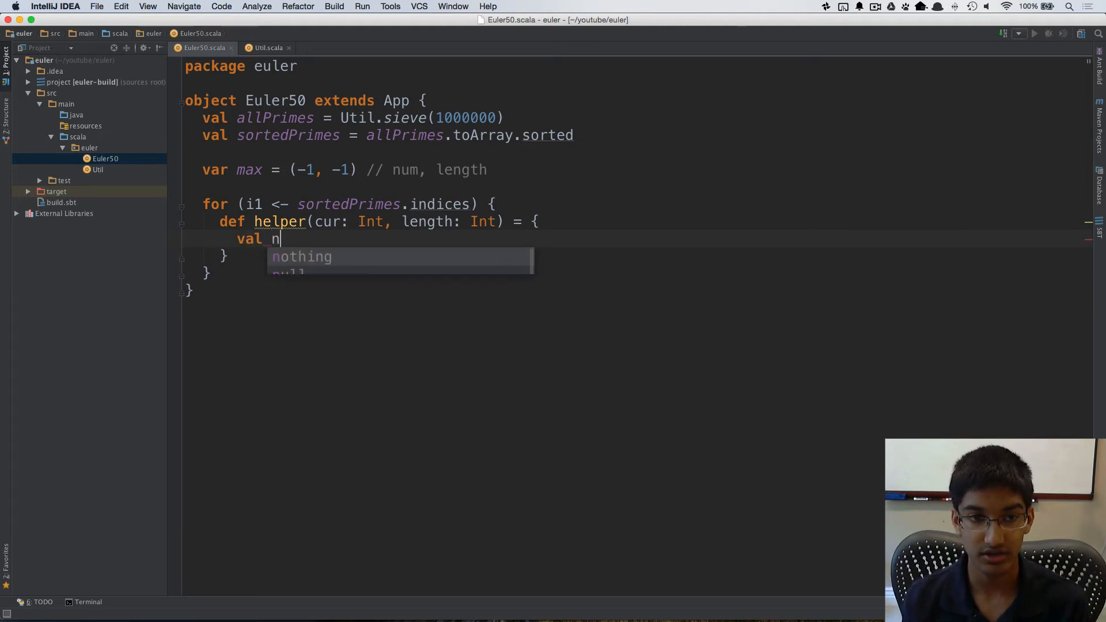
{"action": "type", "text": "ewCur"}
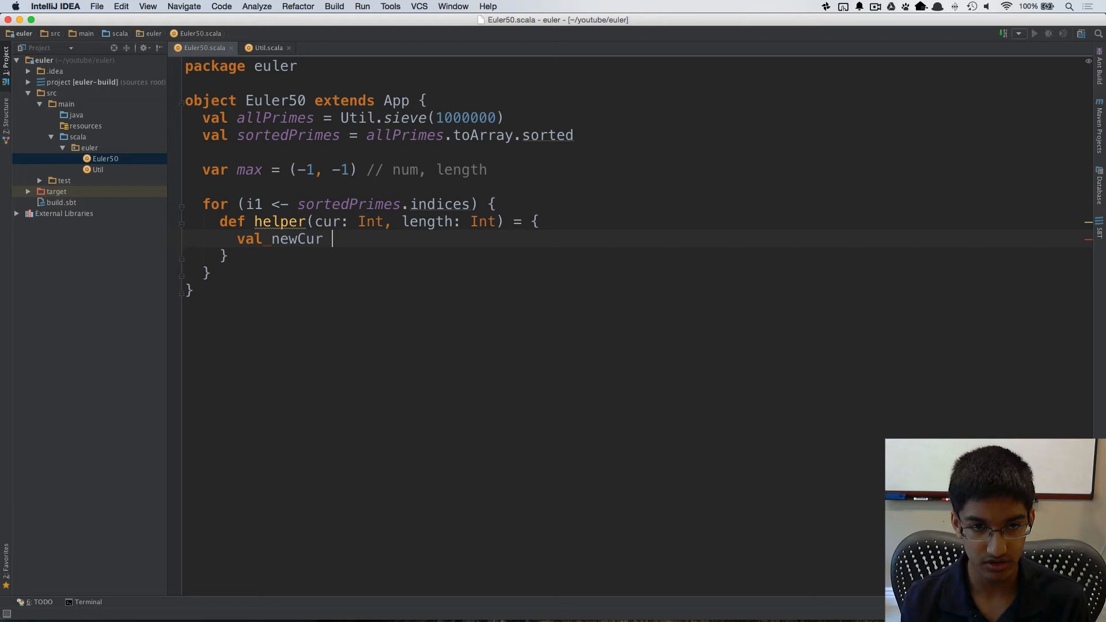
{"action": "type", "text": "= cur +"}
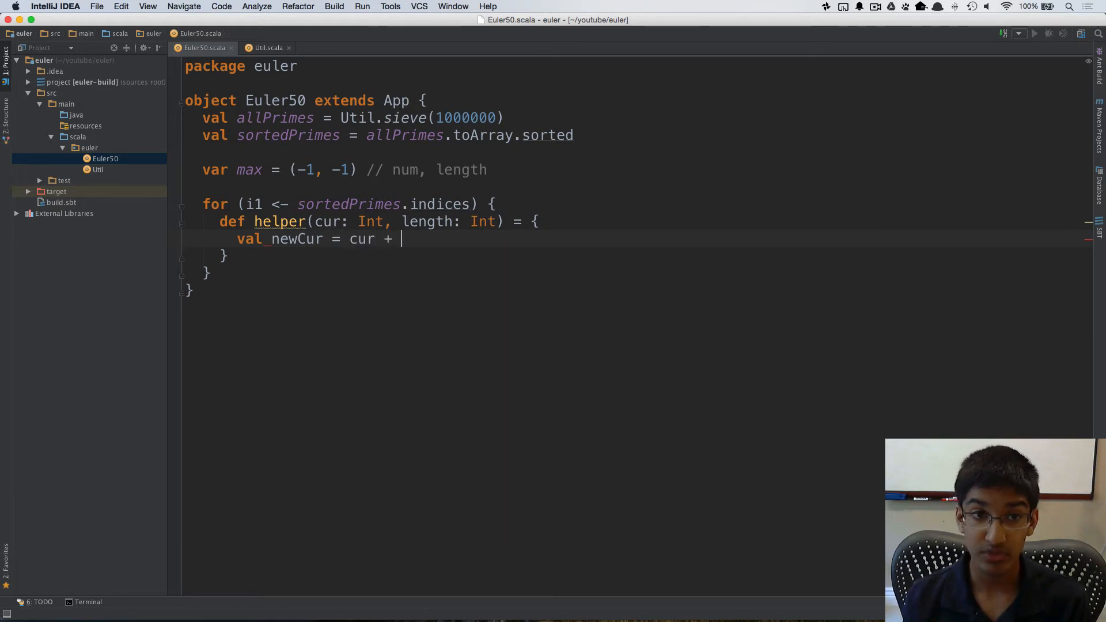
{"action": "type", "text": "sortedPrimes(i1"}
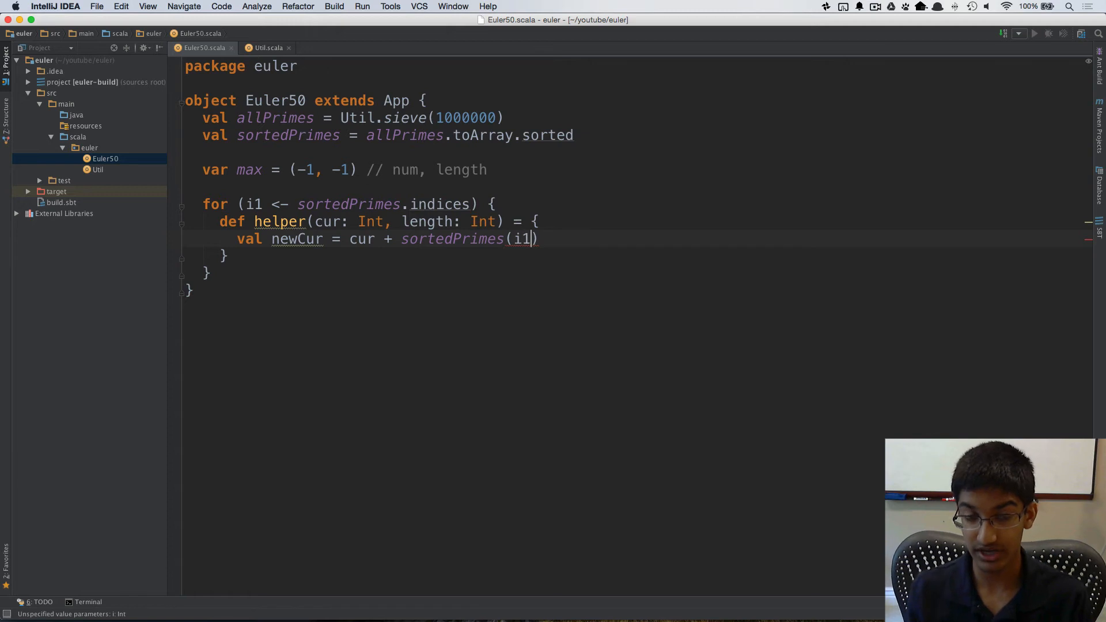
{"action": "type", "text": "+ length"}
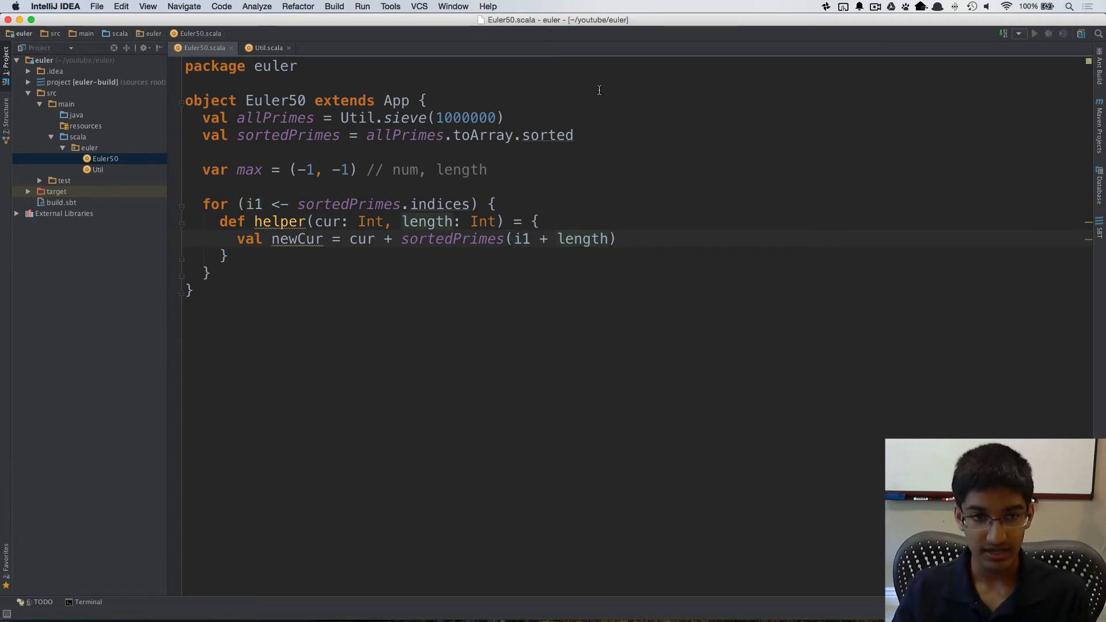
{"action": "mouse_move", "coordinate": [429, 222]}
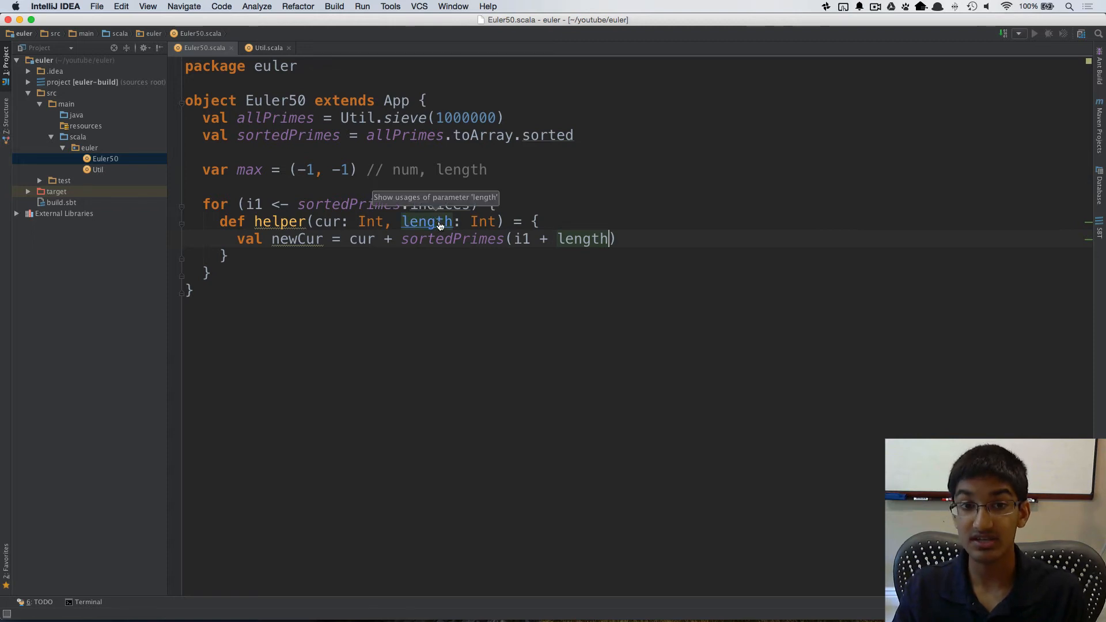
{"action": "mouse_move", "coordinate": [326, 222]}
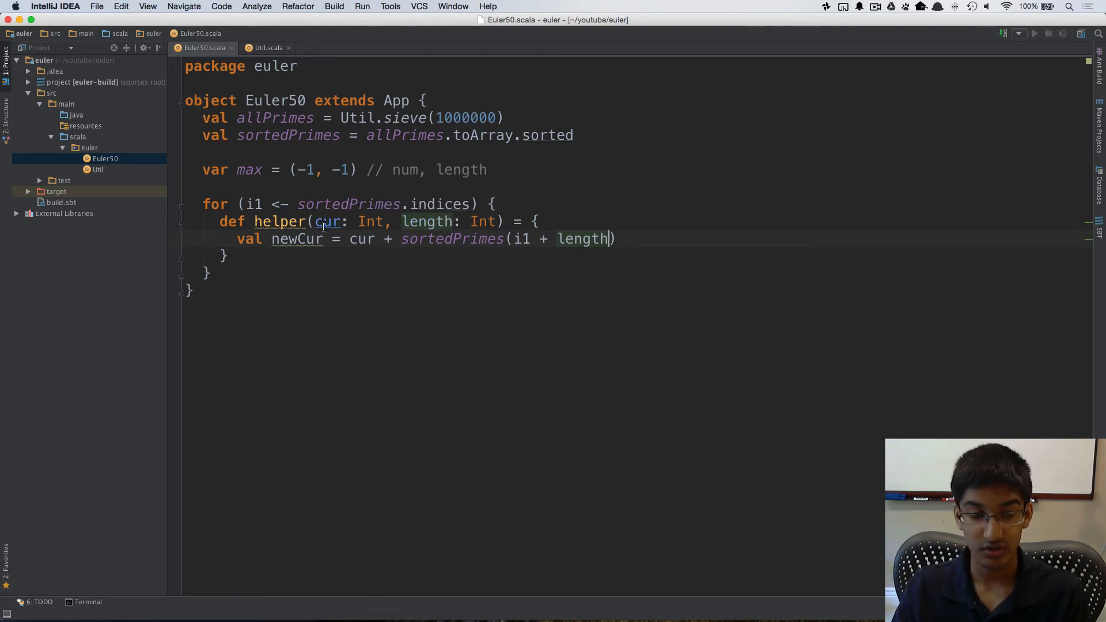
{"action": "mouse_move", "coordinate": [253, 204]}
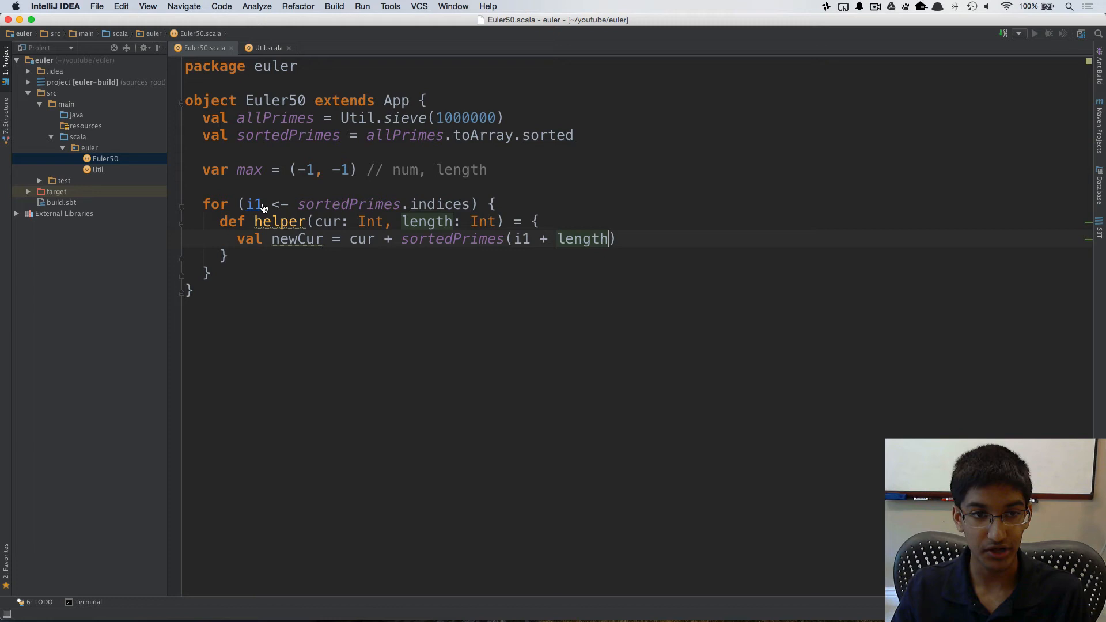
{"action": "mouse_move", "coordinate": [582, 244]}
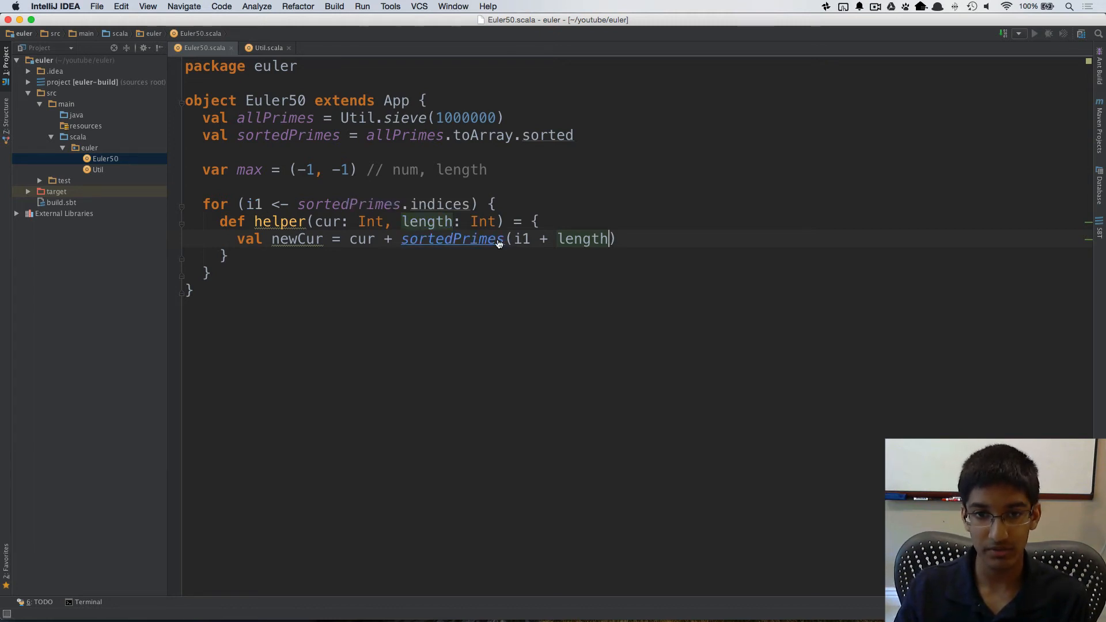
{"action": "mouse_move", "coordinate": [581, 239]}
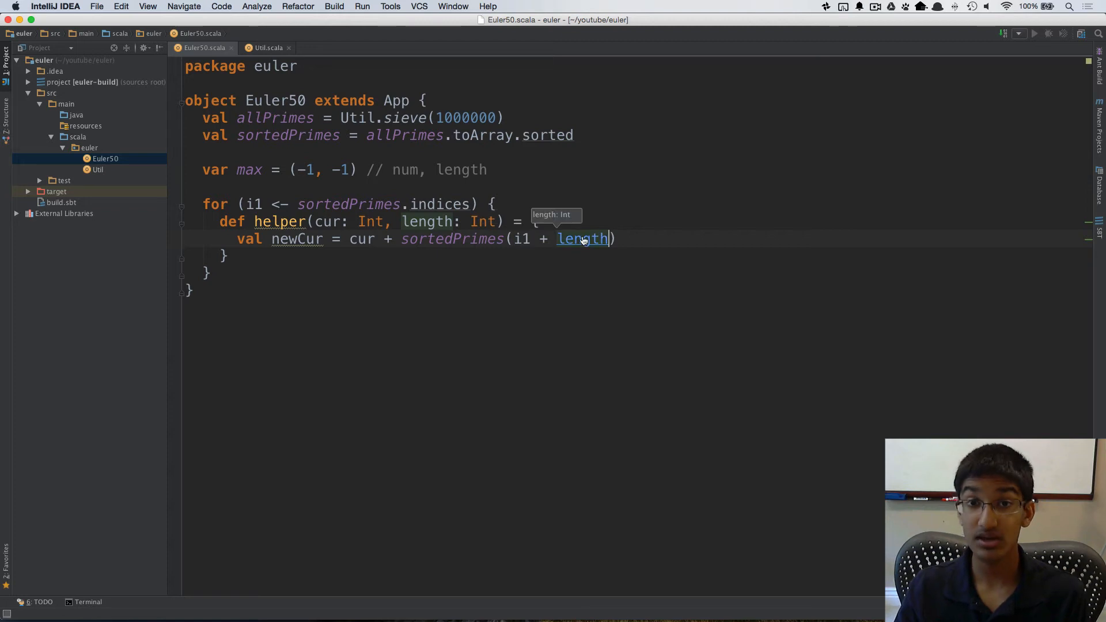
{"action": "type", "text": "- 1"}
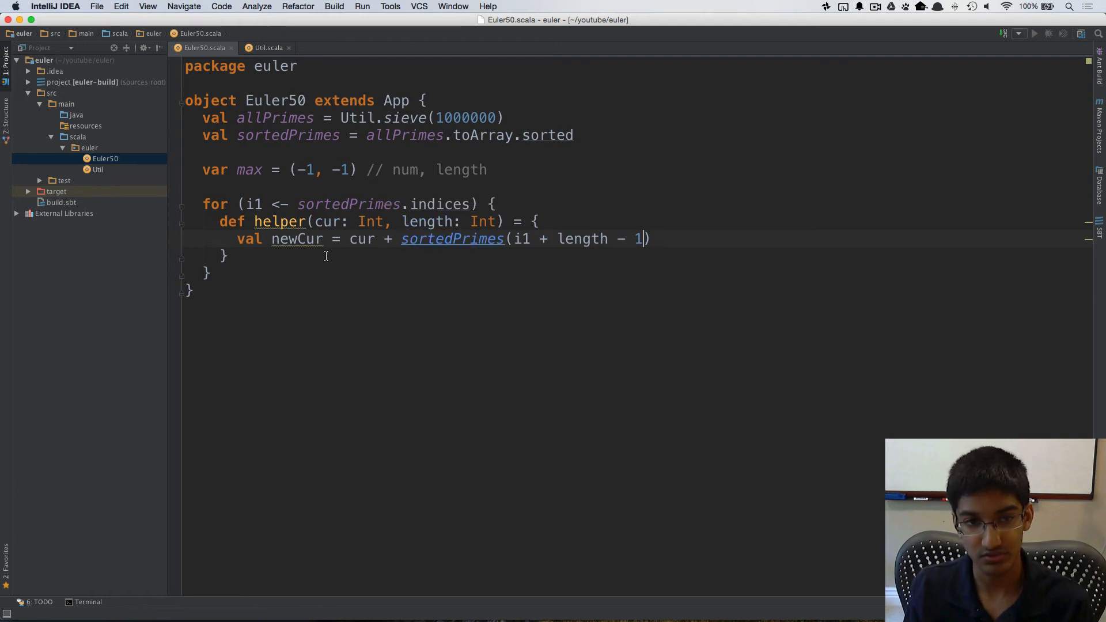
{"action": "mouse_move", "coordinate": [228, 242]}
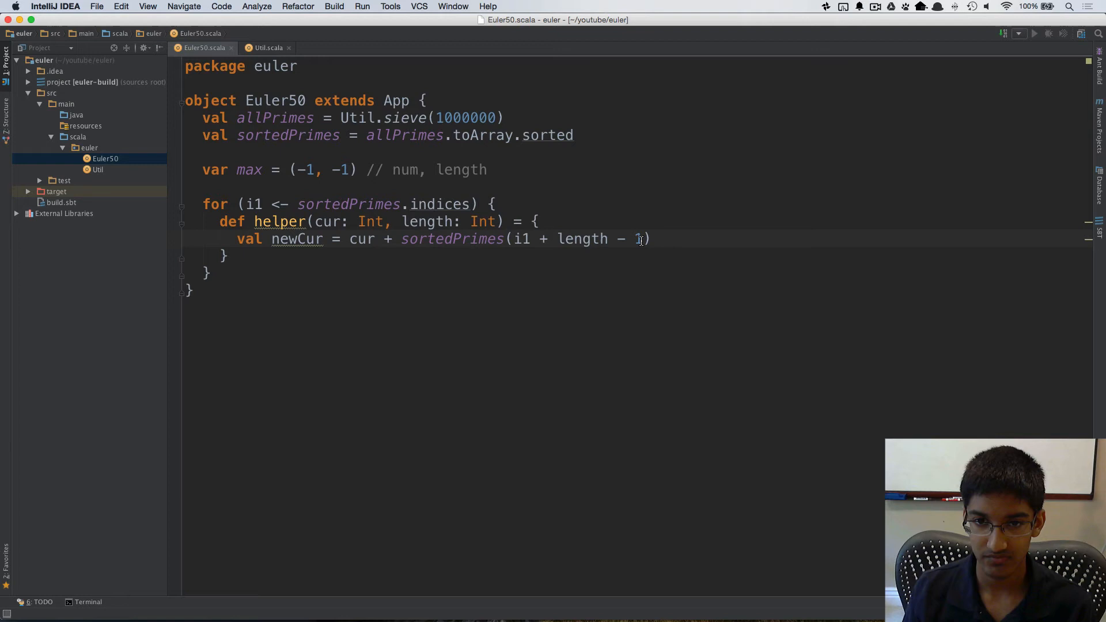
{"action": "key", "text": "enter"}
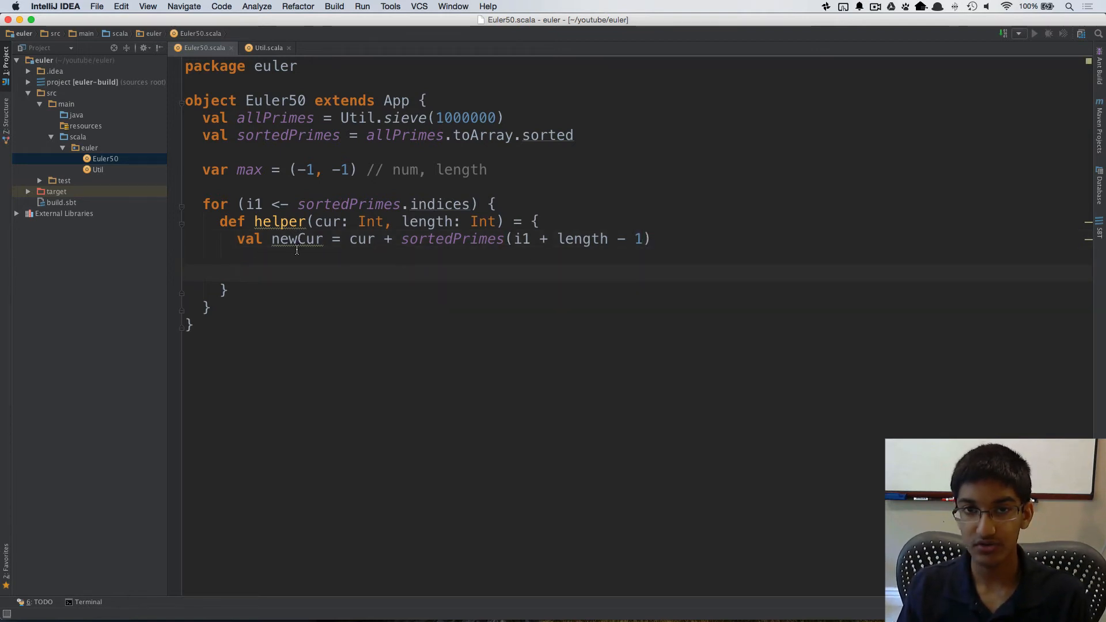
{"action": "mouse_move", "coordinate": [341, 252]}
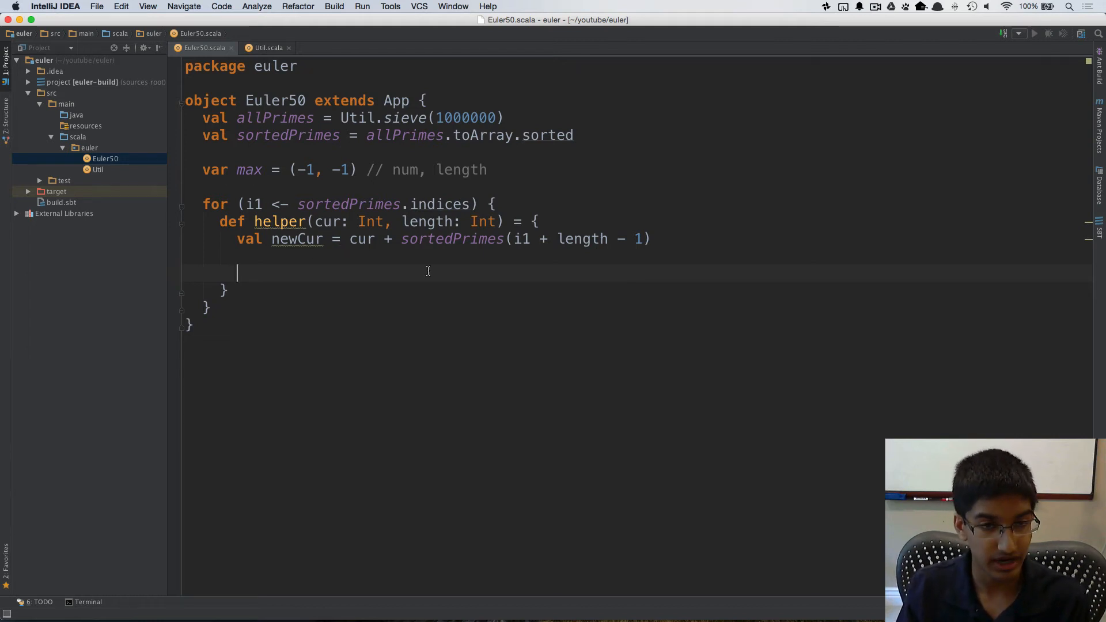
{"action": "mouse_move", "coordinate": [340, 257]}
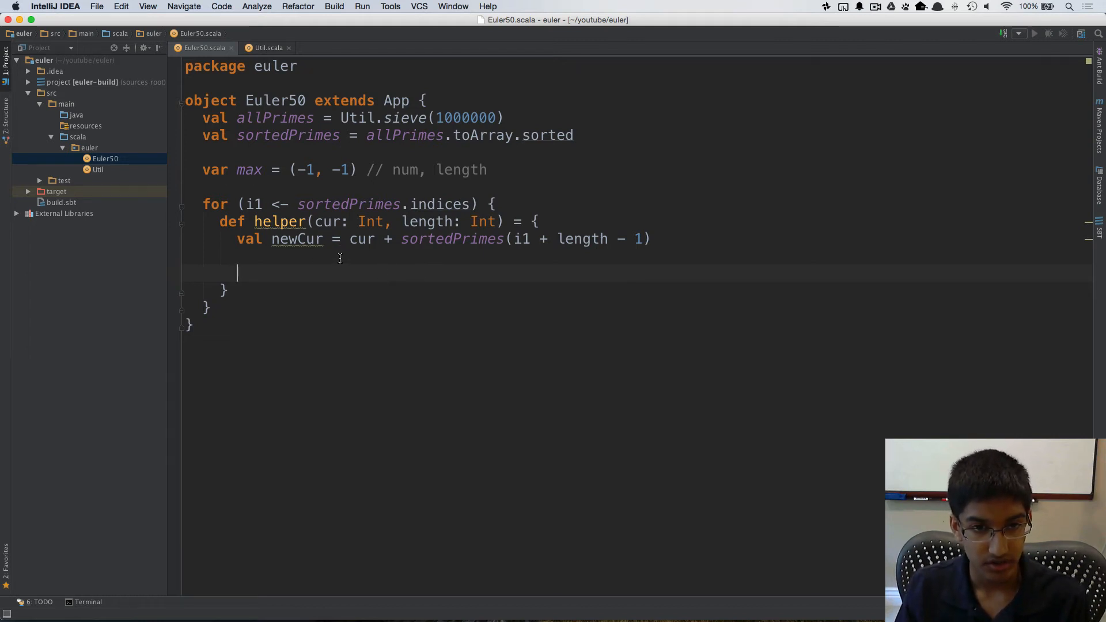
{"action": "mouse_move", "coordinate": [563, 233]}
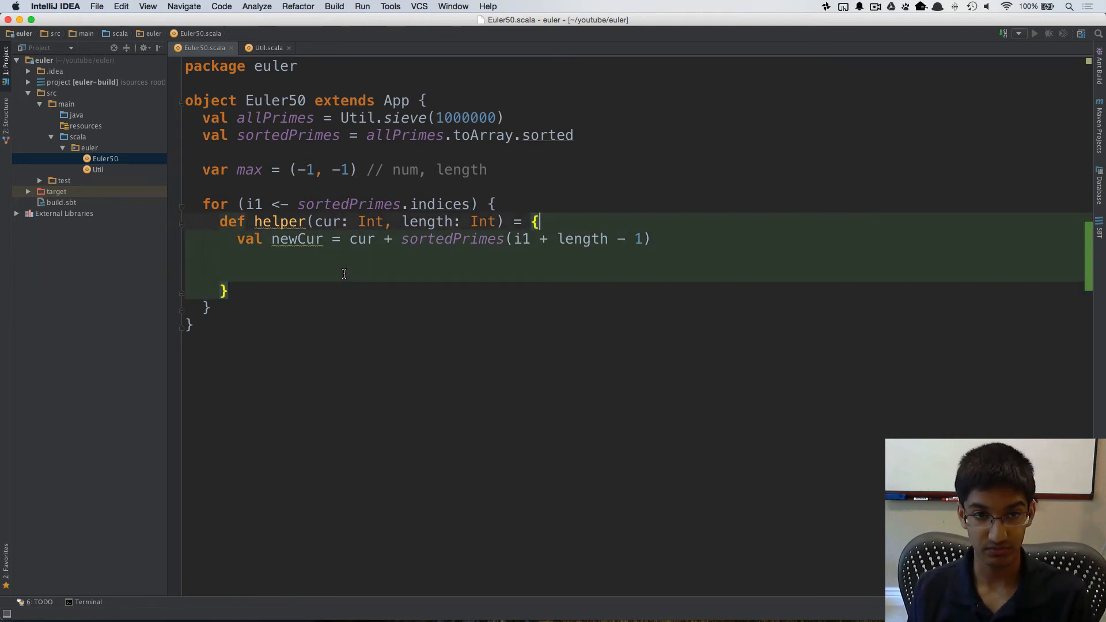
Wrap newCur in if (cur < 1000000 && i1 + length - 1 < sortedPrimes.length)
{"action": "type", "text": "if ("}
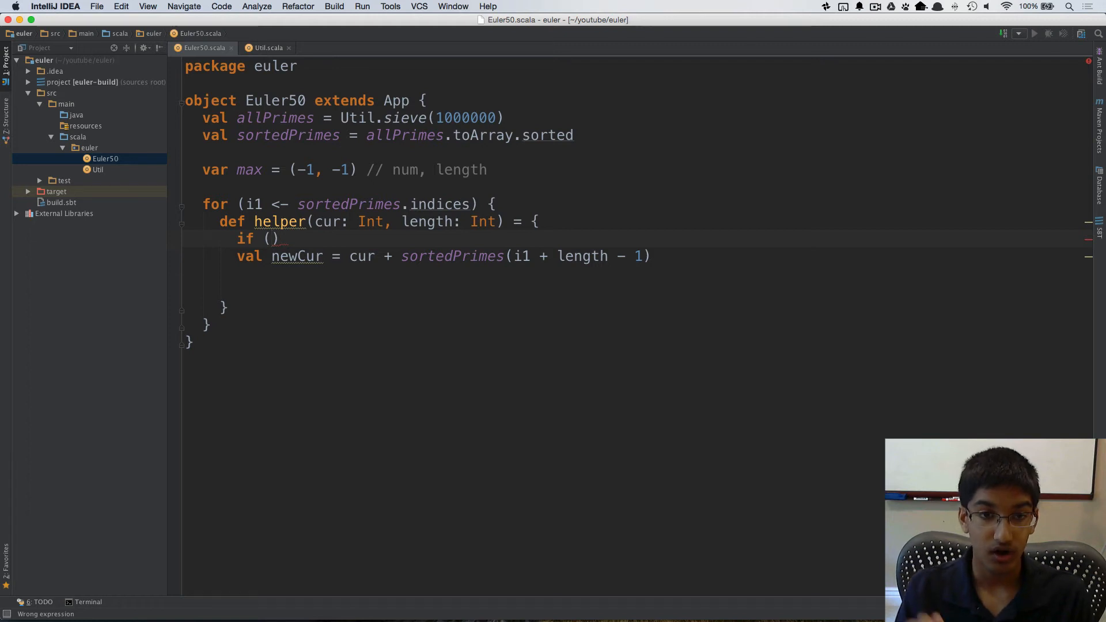
{"action": "type", "text": "cur"}
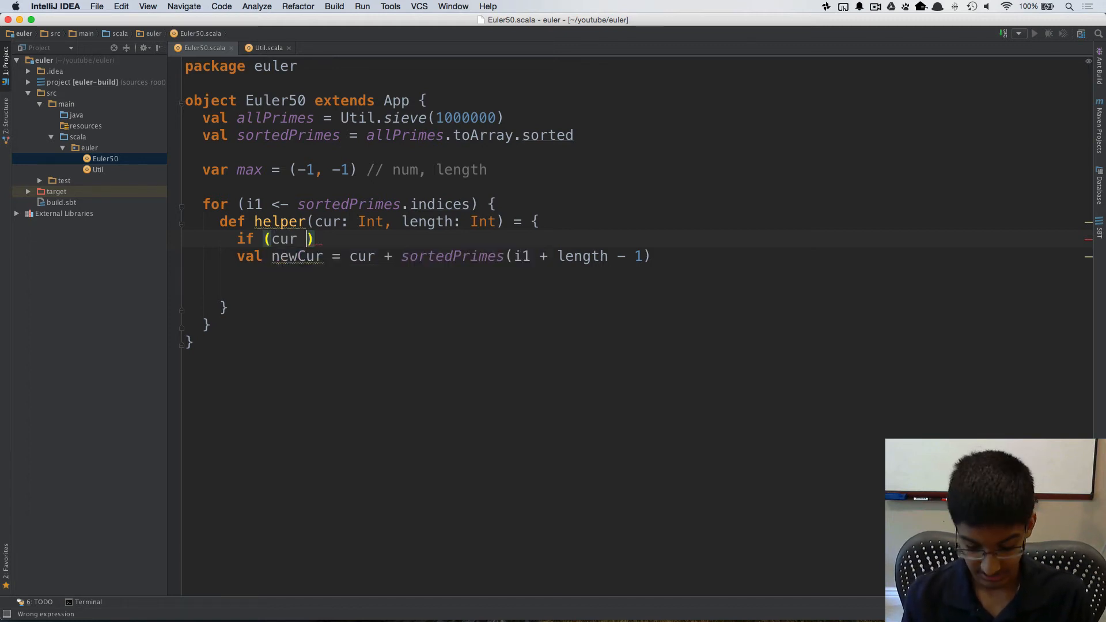
{"action": "type", "text": "< 1000000 &&"}
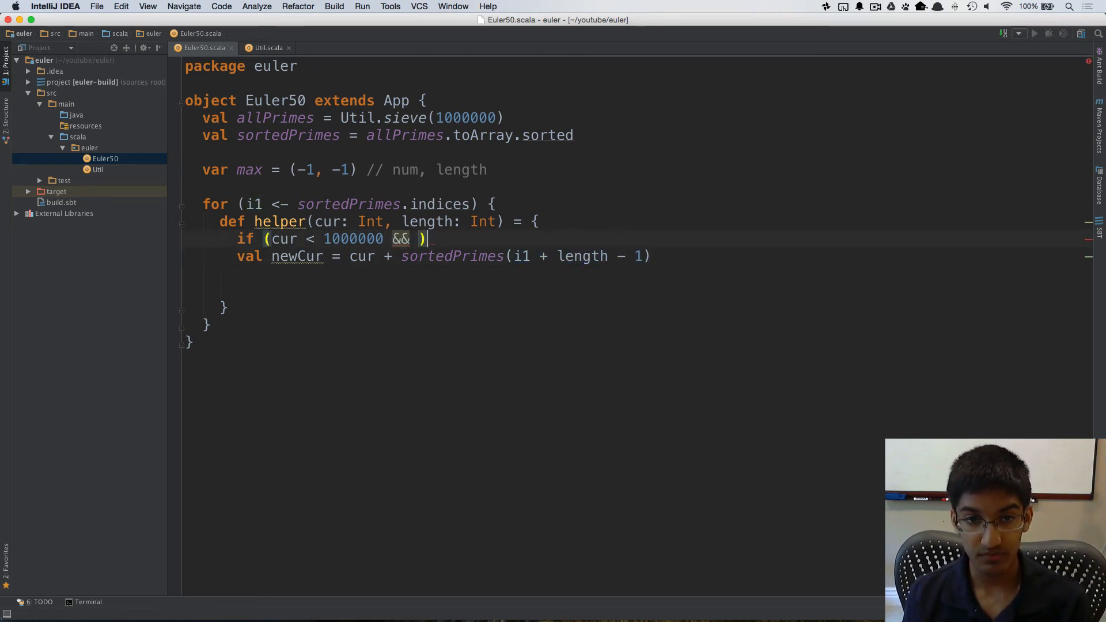
{"action": "type", "text": "i1 + length - 1 <"}
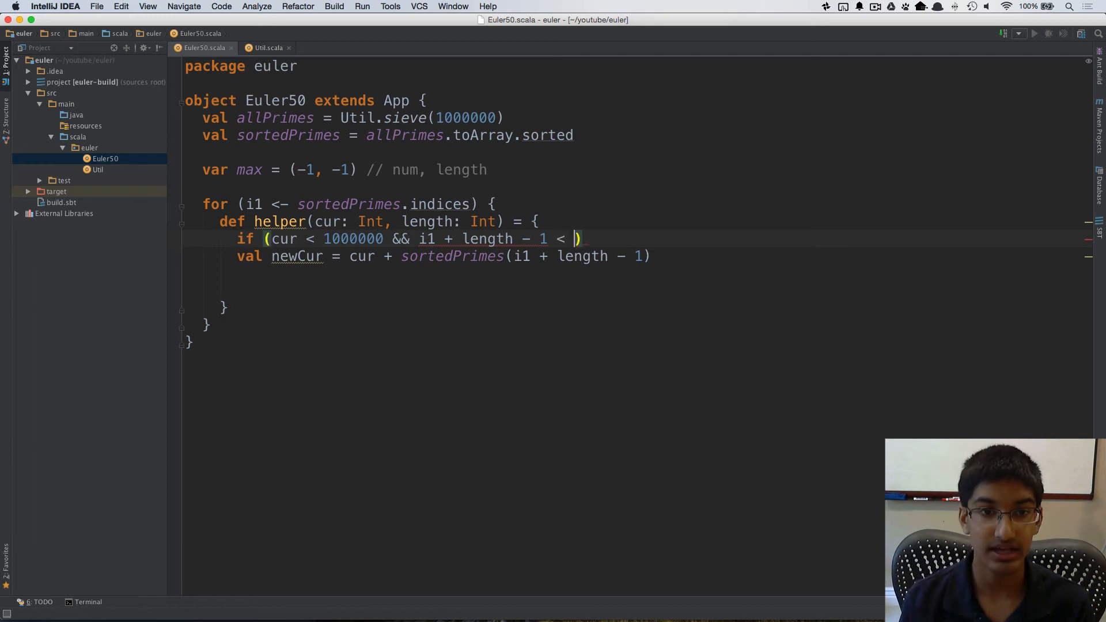
{"action": "type", "text": "sortedPrimes."}
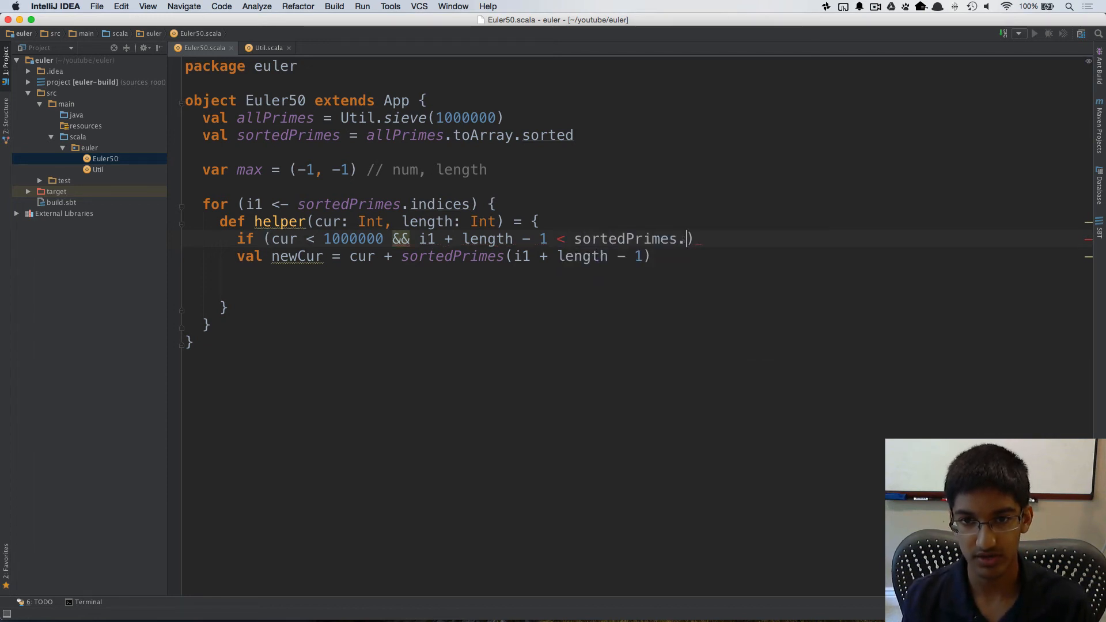
{"action": "type", "text": "length"}
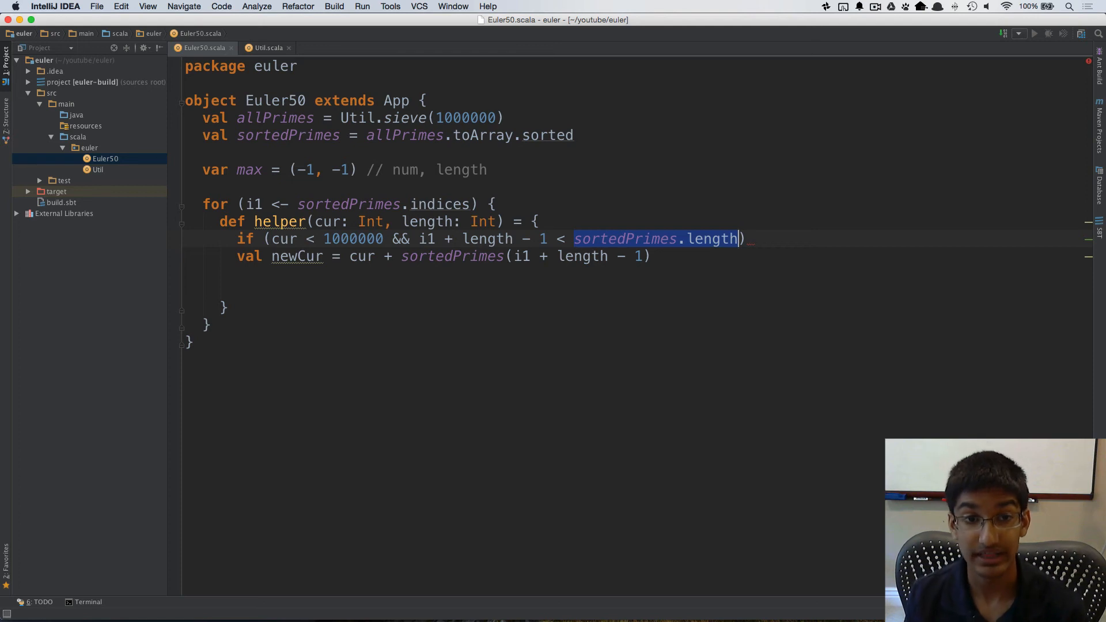
{"action": "type", "text": "{}"}
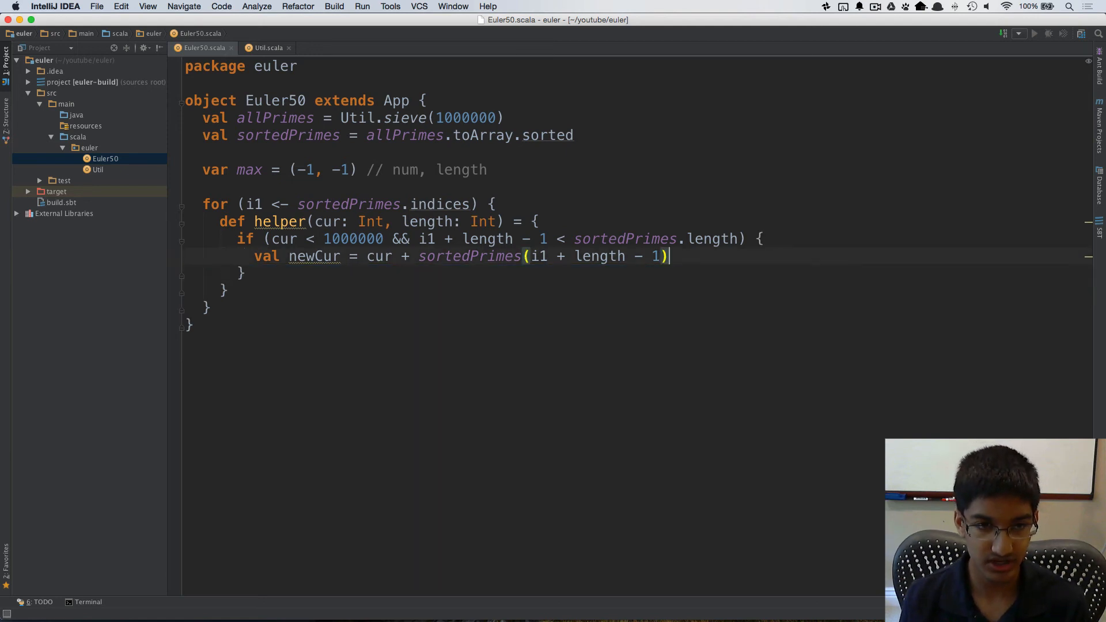
{"action": "type", "text": "if ("}
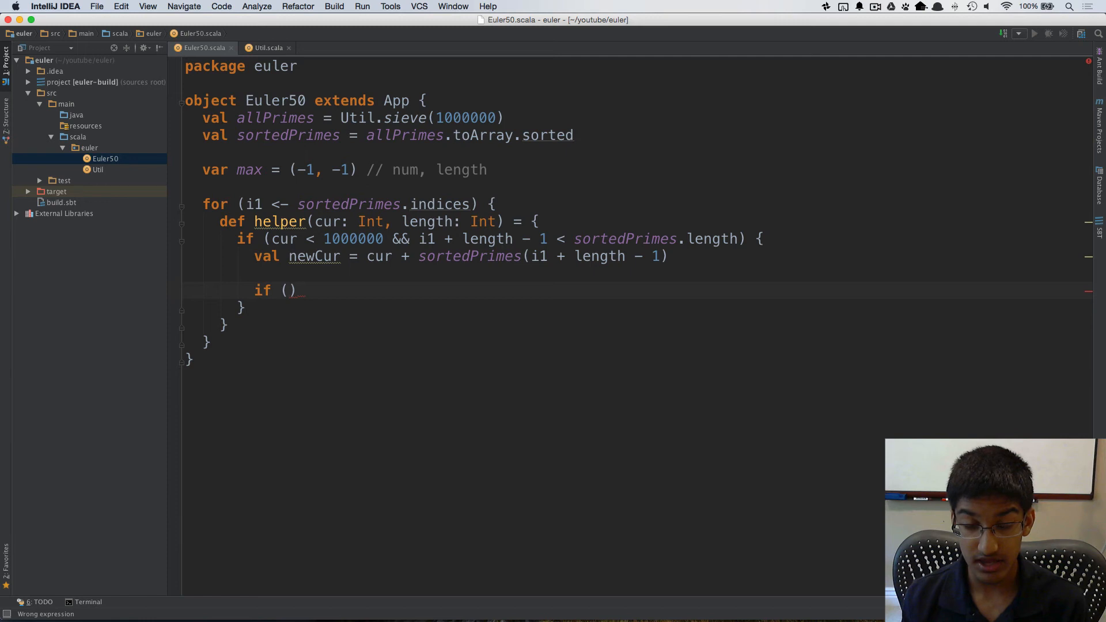
Type if (length > max._2 && Util.isPrime(newCur)) max = (newCur, length)
{"action": "type", "text": "ne"}
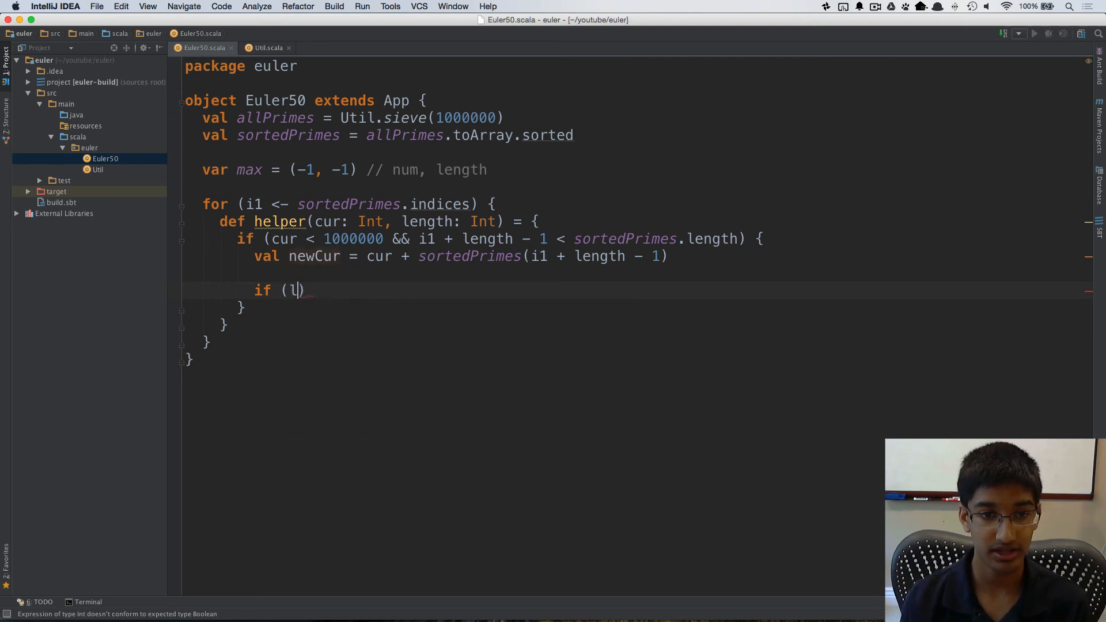
{"action": "type", "text": "ength"}
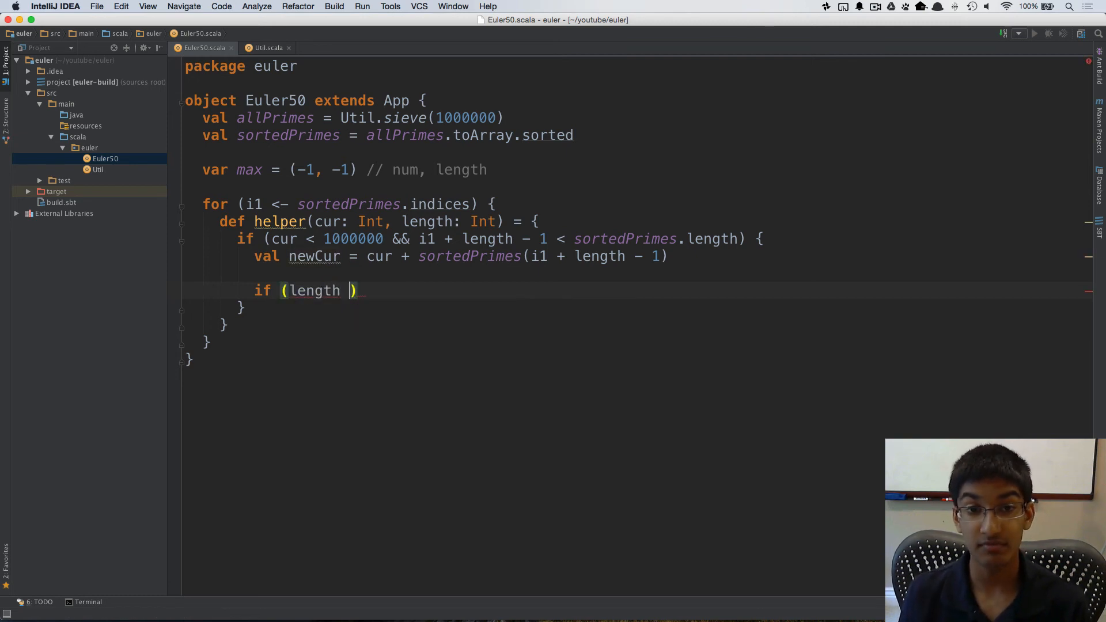
{"action": "type", "text": "> ma"}
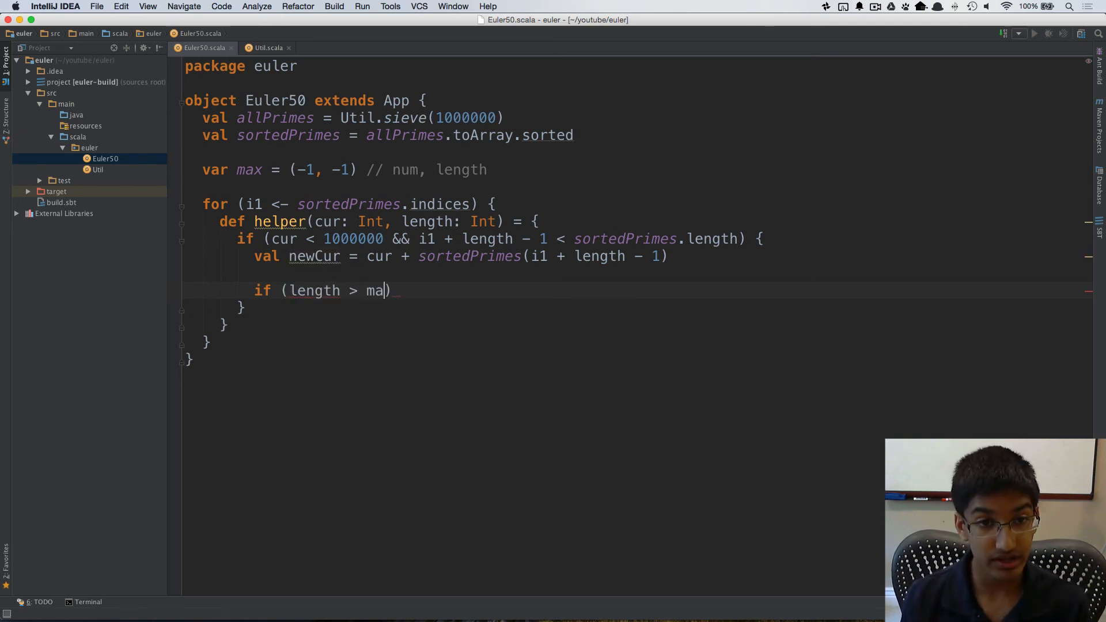
{"action": "type", "text": "x._2"}
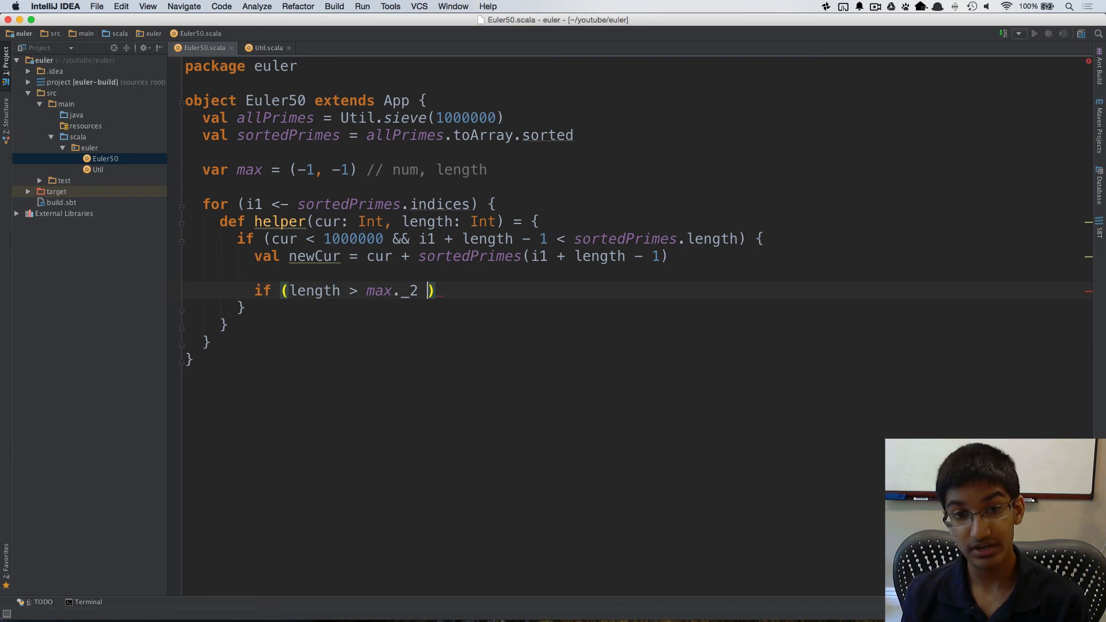
{"action": "type", "text": "&&"}
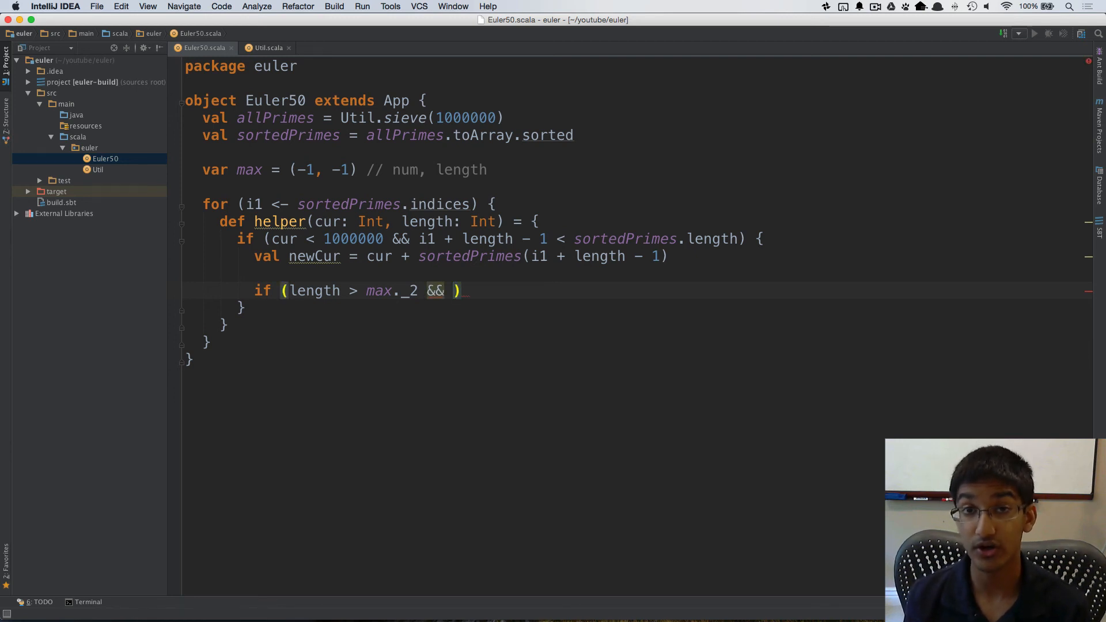
{"action": "type", "text": "ne"}
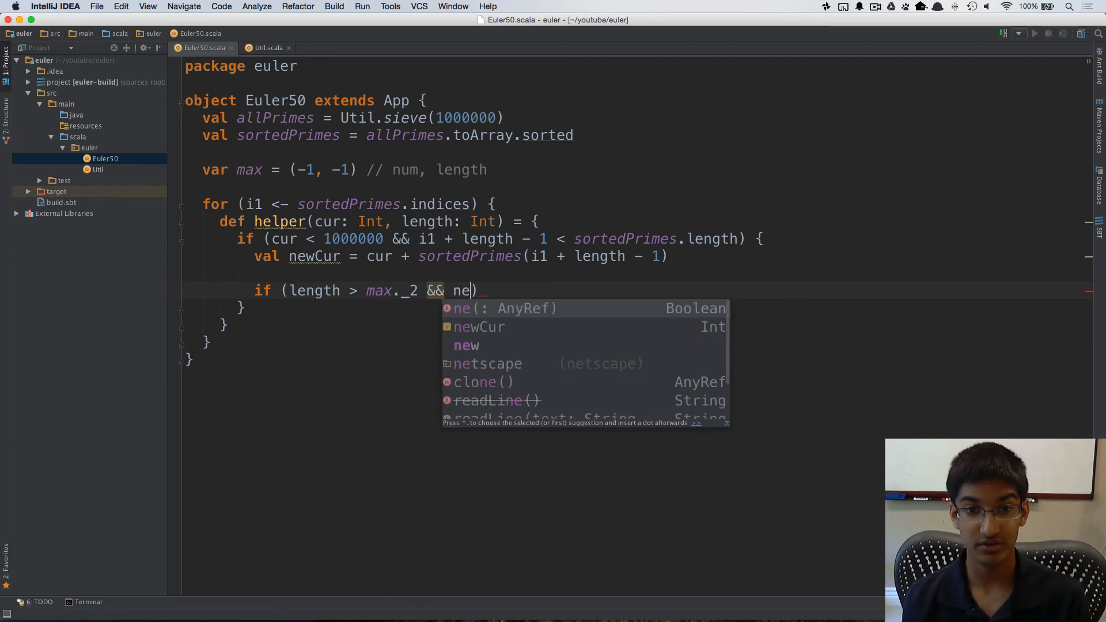
{"action": "type", "text": "U"}
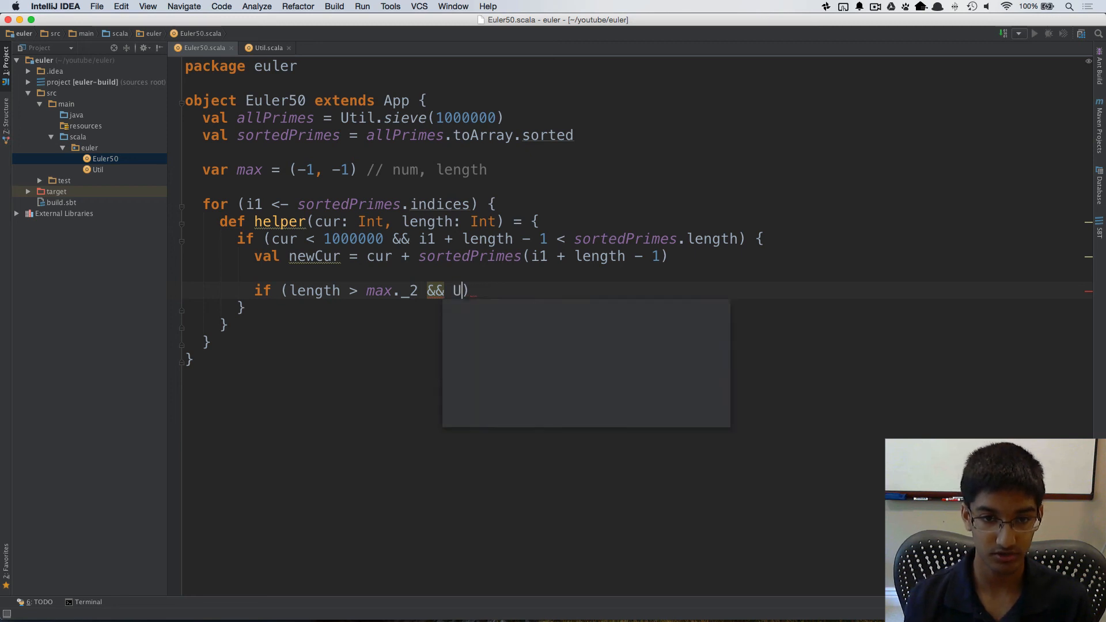
{"action": "type", "text": "til.isPrime("}
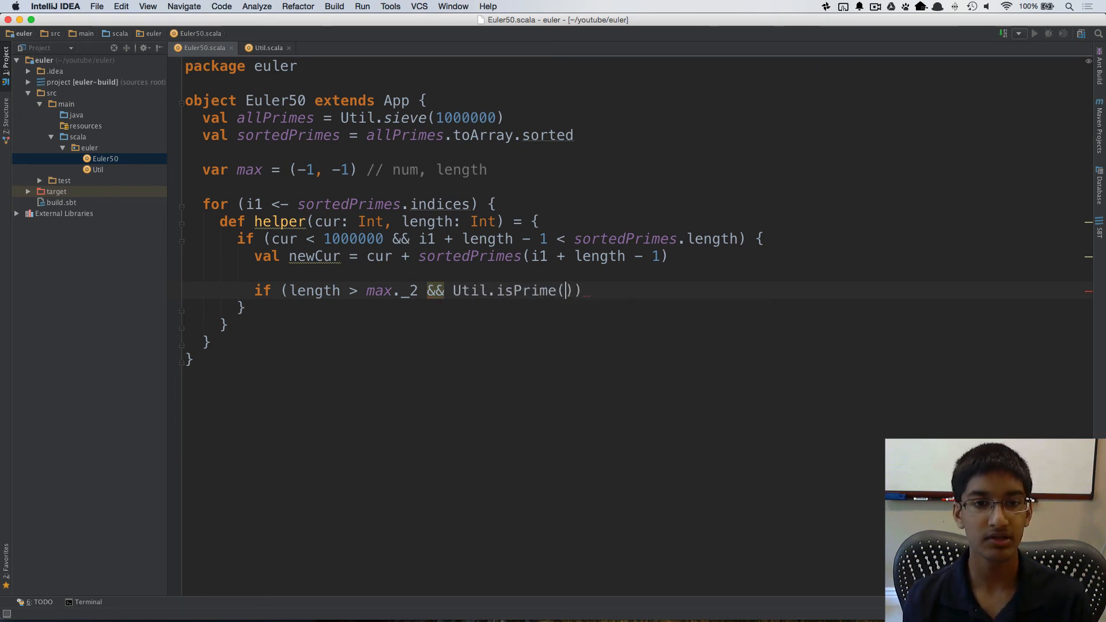
{"action": "type", "text": "newCur"}
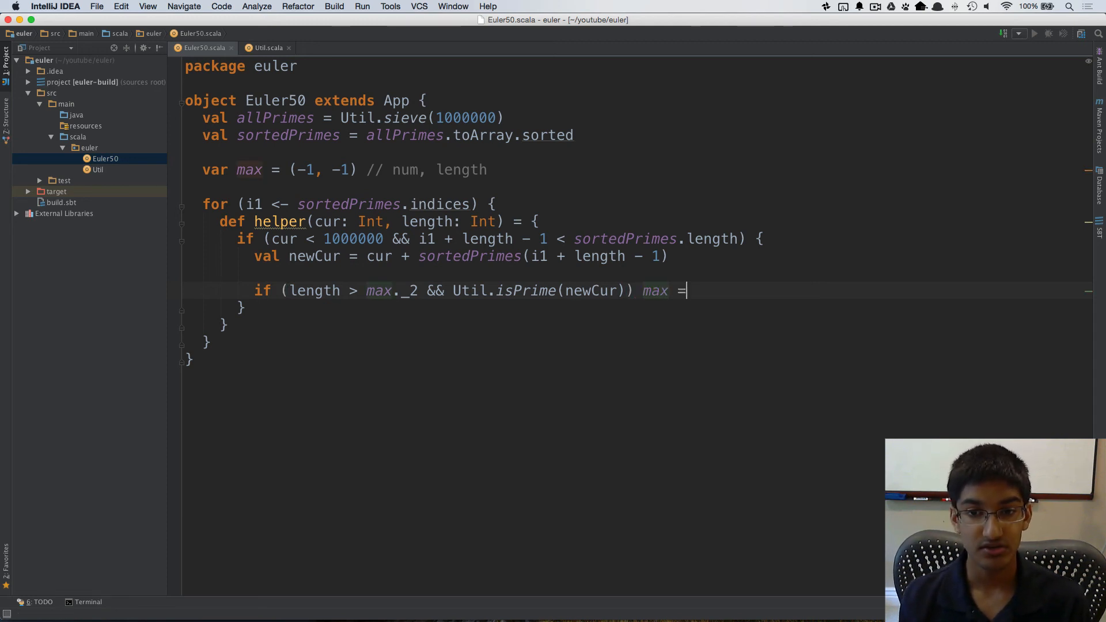
{"action": "type", "text": "("}
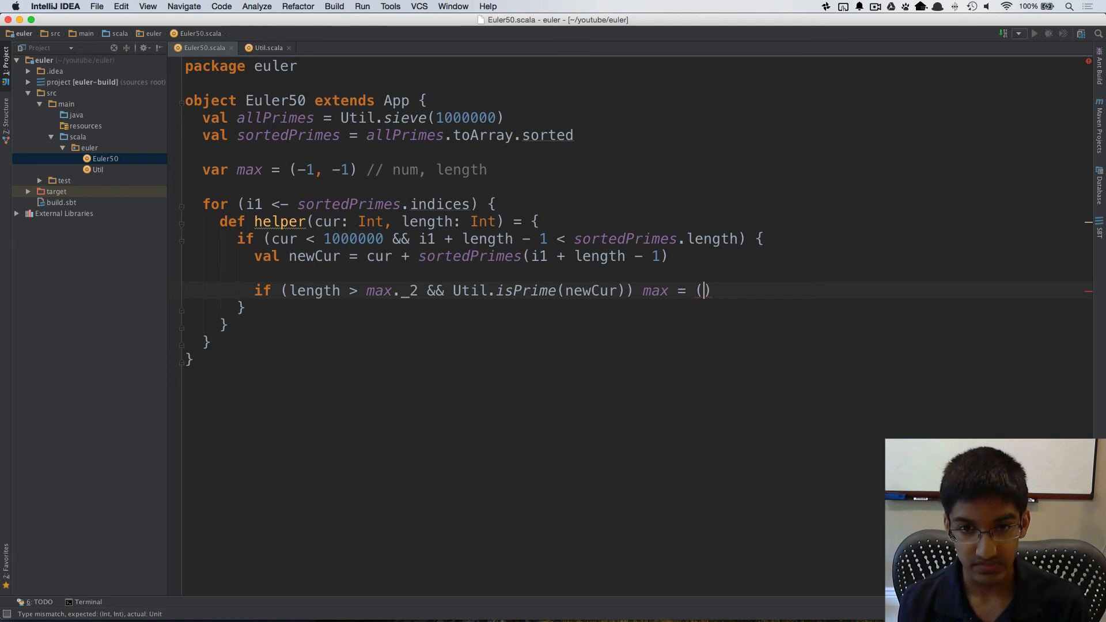
{"action": "type", "text": "newCur"}
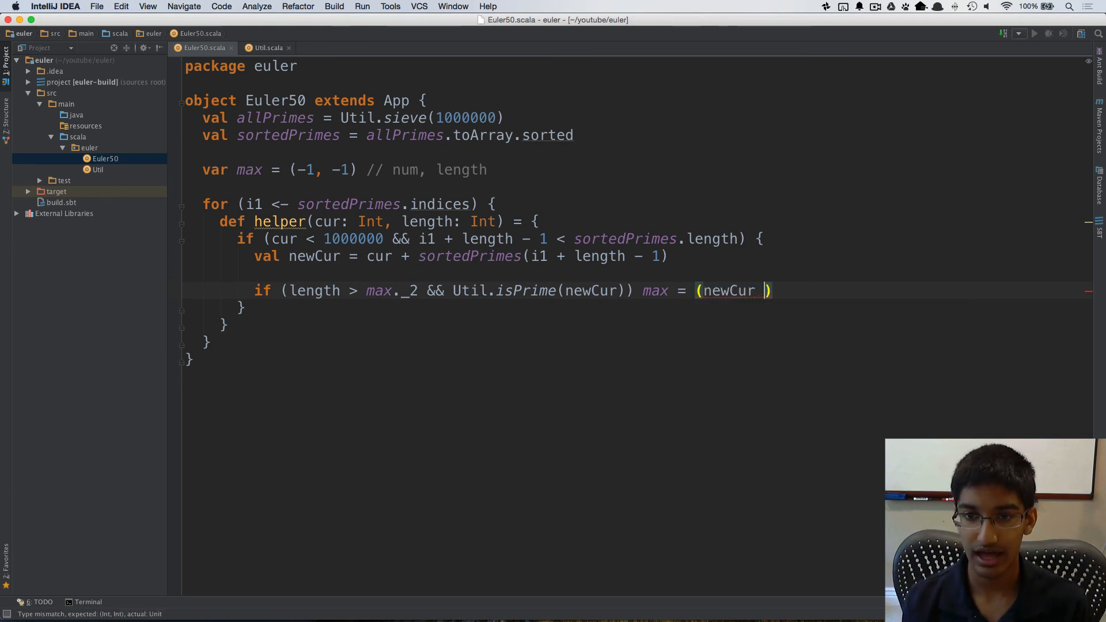
{"action": "type", "text": ", length)"}
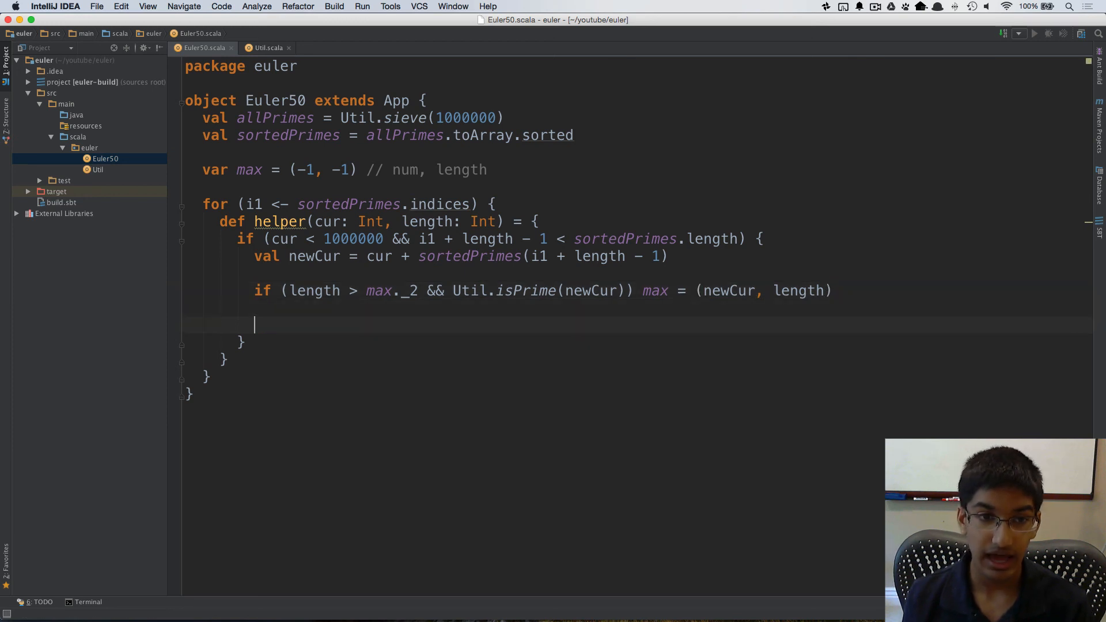
Recurse inside the guard with helper(newCur, length + 1)
{"action": "type", "text": "he"}
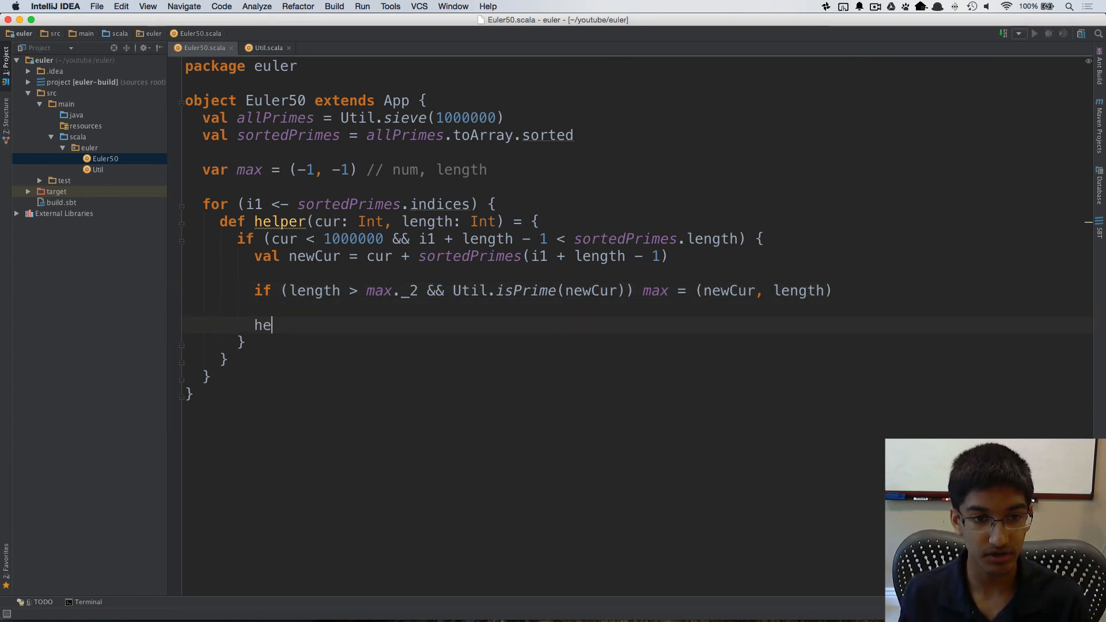
{"action": "type", "text": "lper()"}
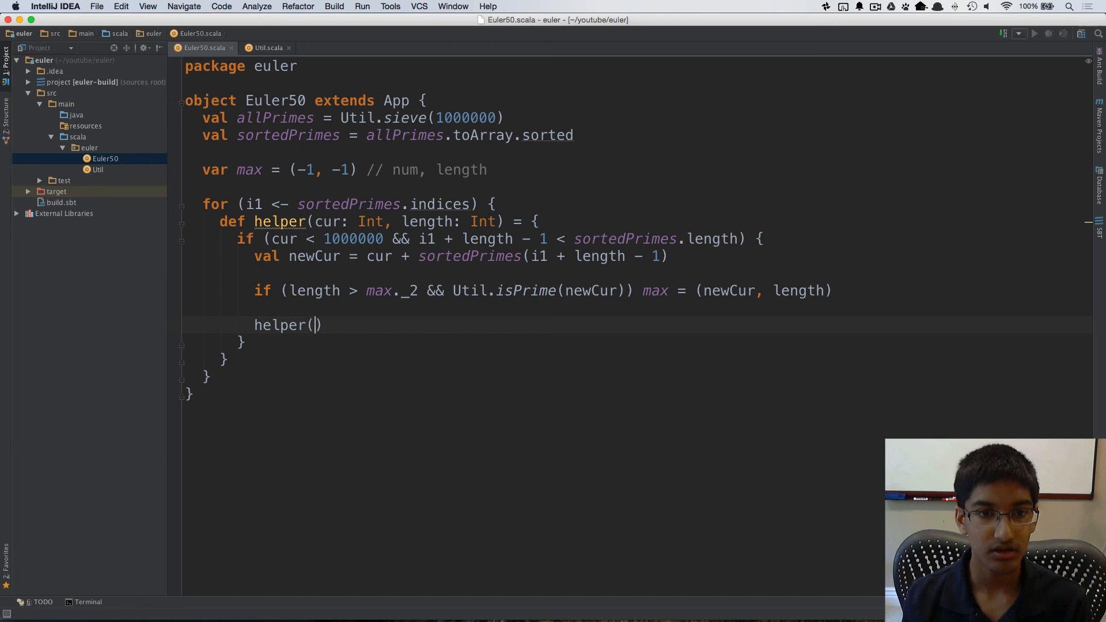
{"action": "type", "text": "newCur, len"}
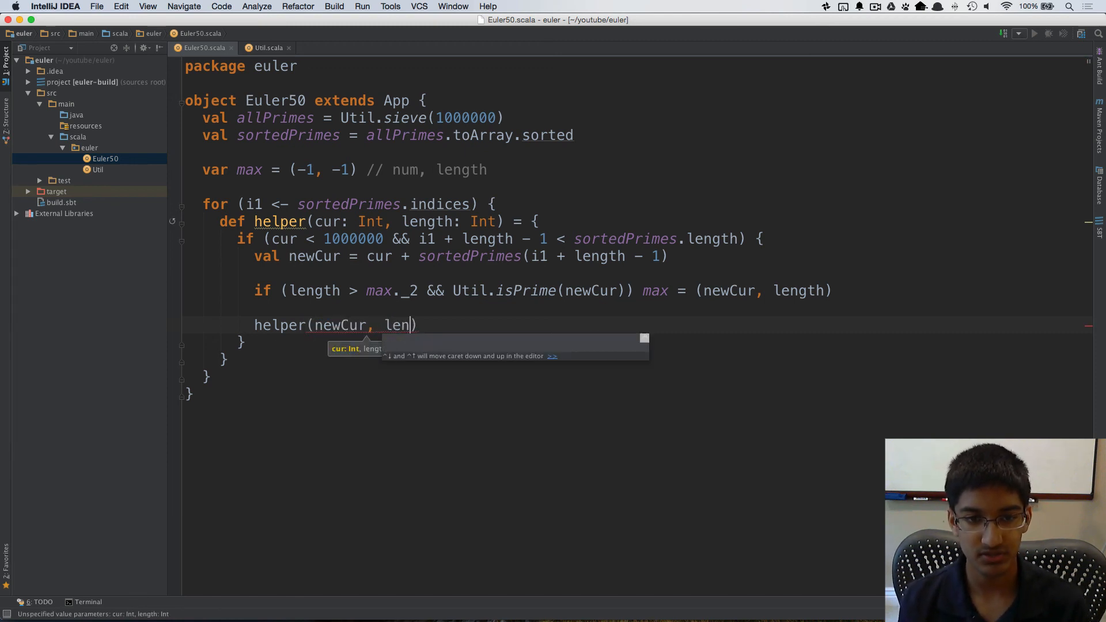
{"action": "type", "text": "gth + 1"}
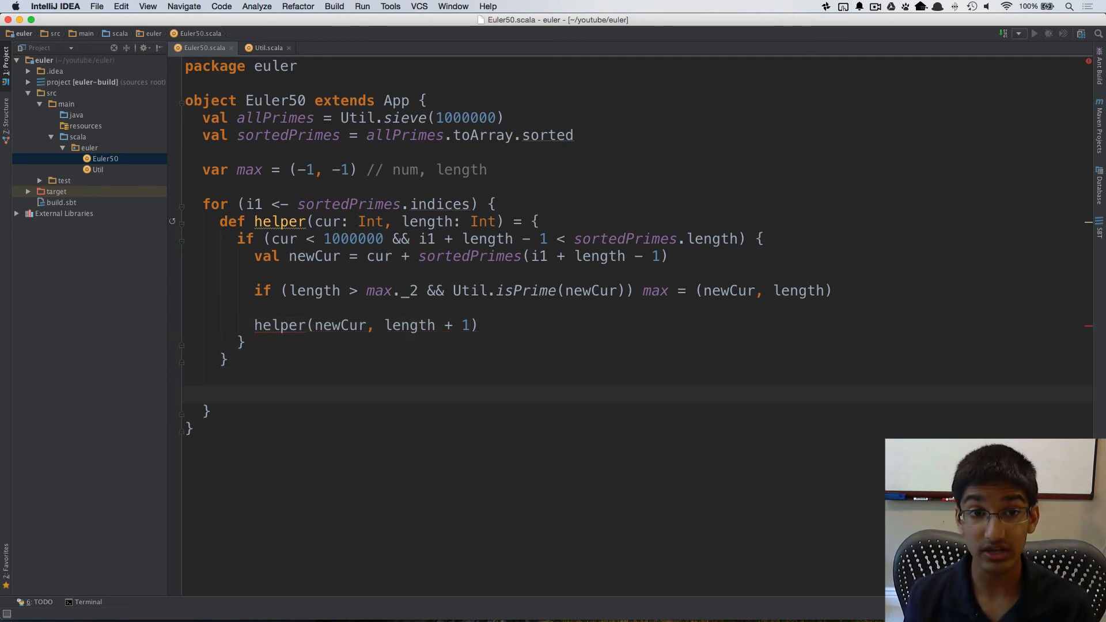
Call helper(sortedPrimes(i1), 2) in the loop after the helper definition
{"action": "type", "text": "h"}
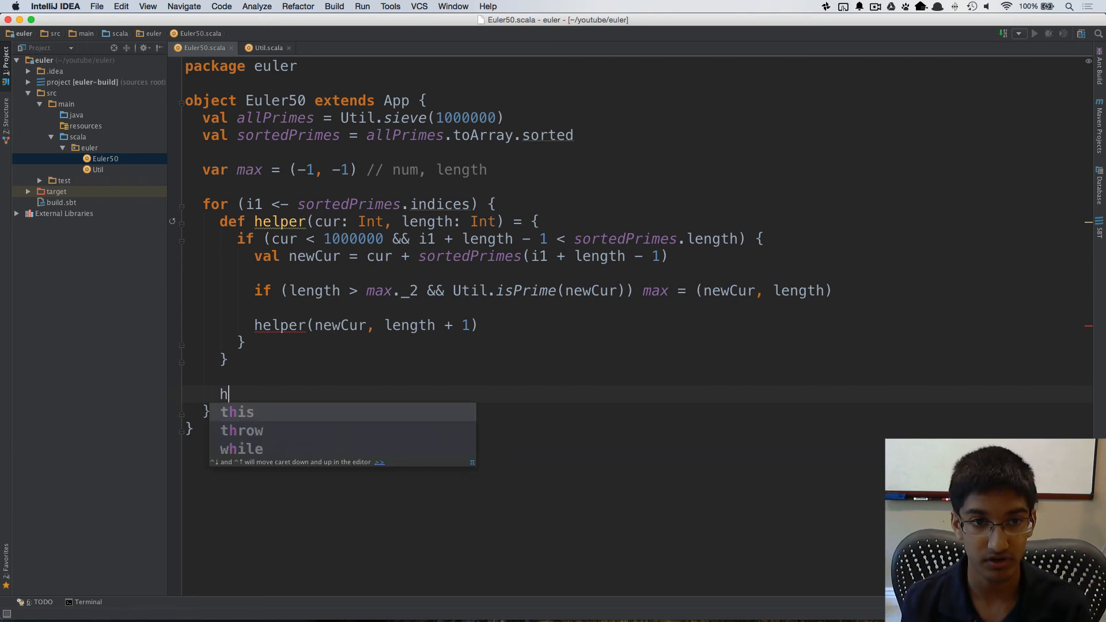
{"action": "type", "text": "elper("}
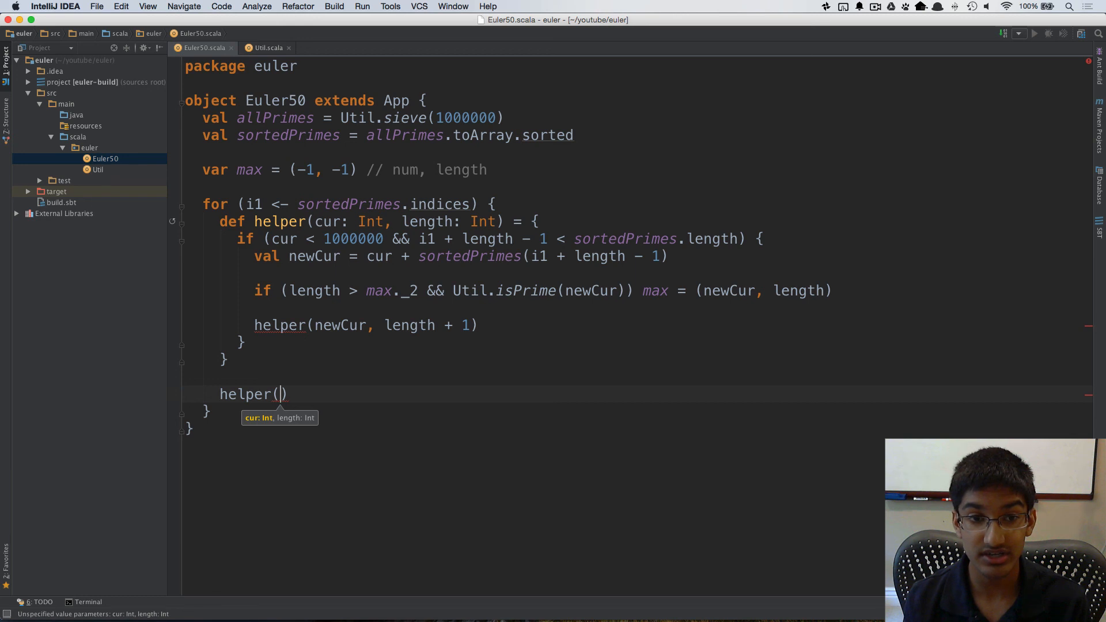
{"action": "mouse_move", "coordinate": [479, 319]}
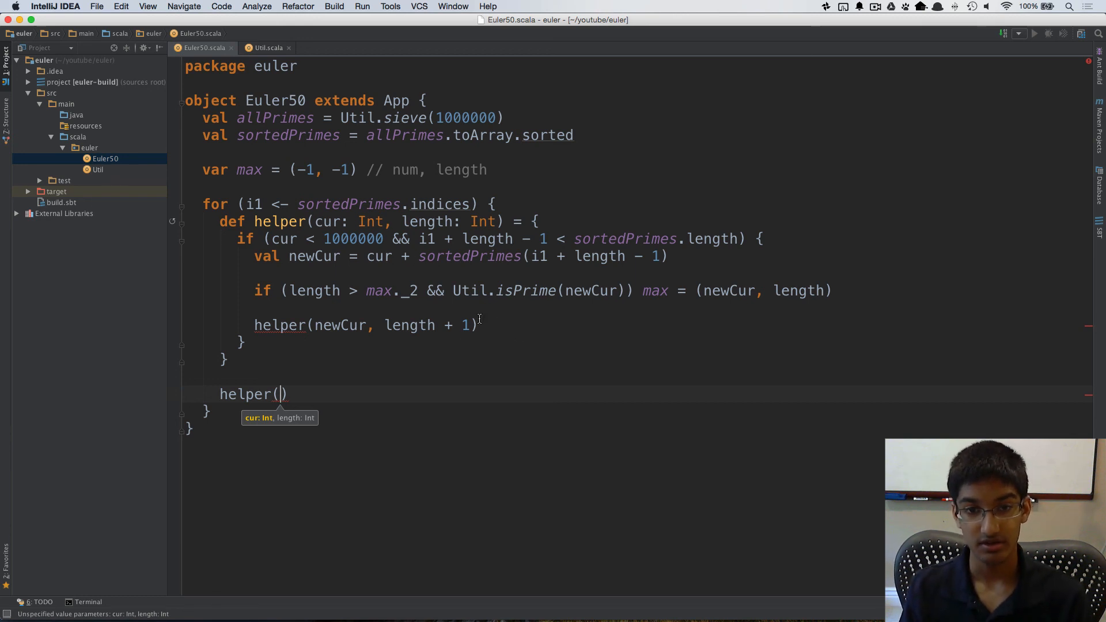
{"action": "mouse_move", "coordinate": [538, 322]}
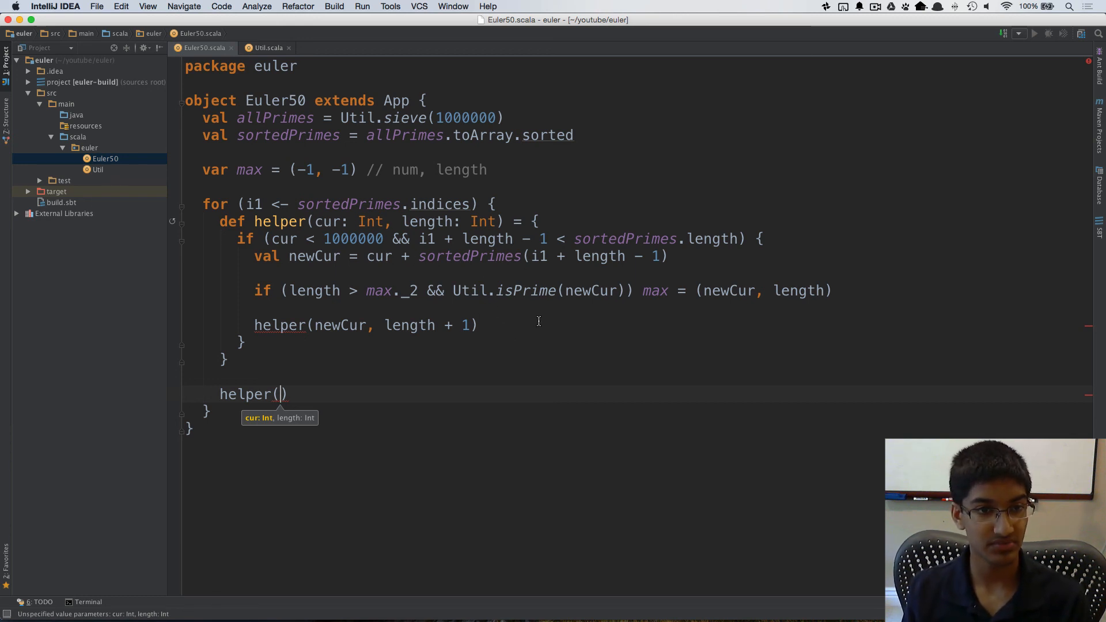
{"action": "type", "text": "sortedPrimes(i1"}
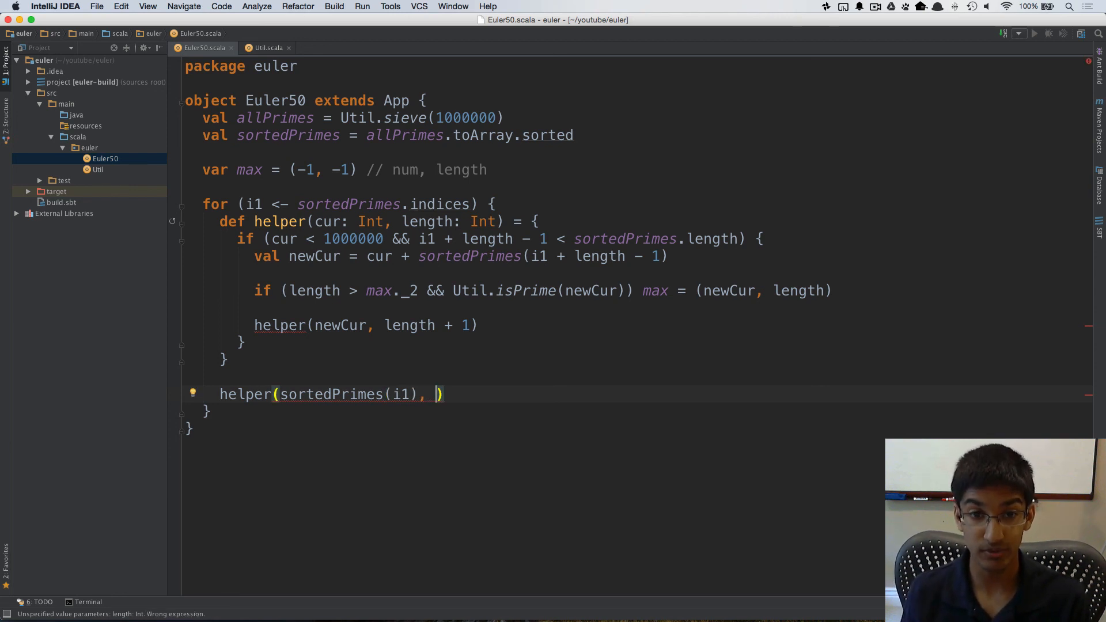
{"action": "type", "text": "2"}
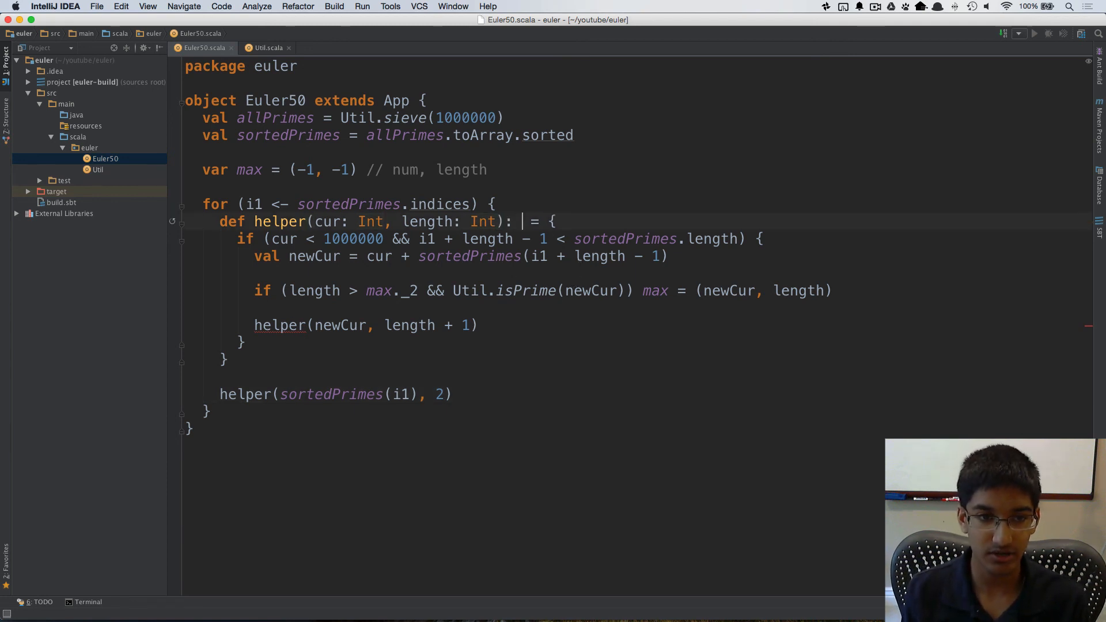
Give helper a ': Unit' return type and add println(max._1) after the loop
{"action": "type", "text": "Unit"}
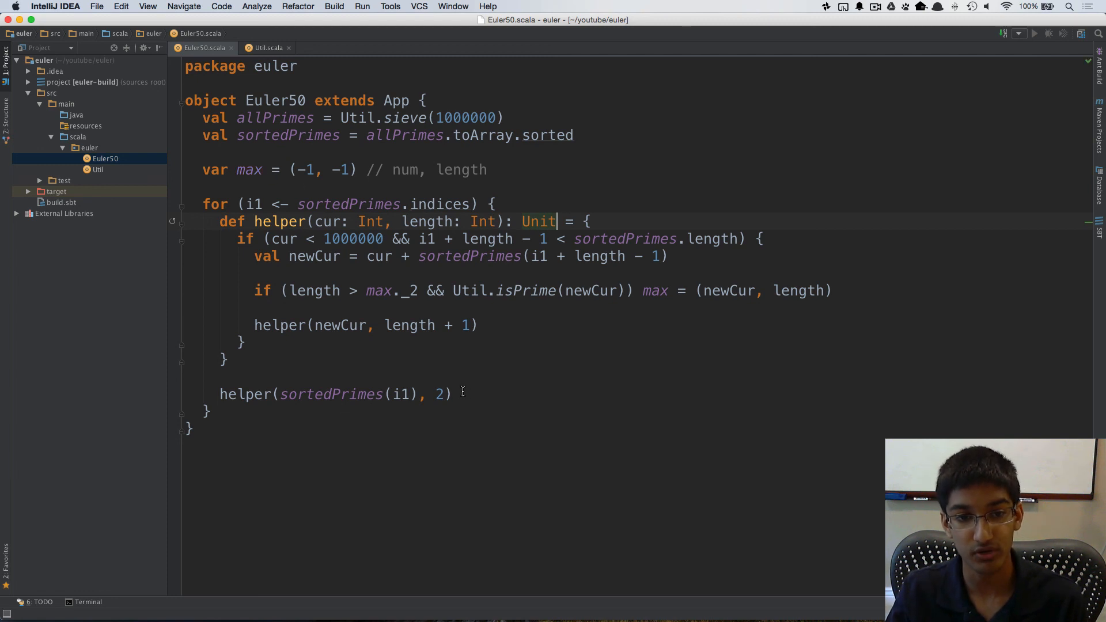
{"action": "left_click", "coordinate": [208, 412]}
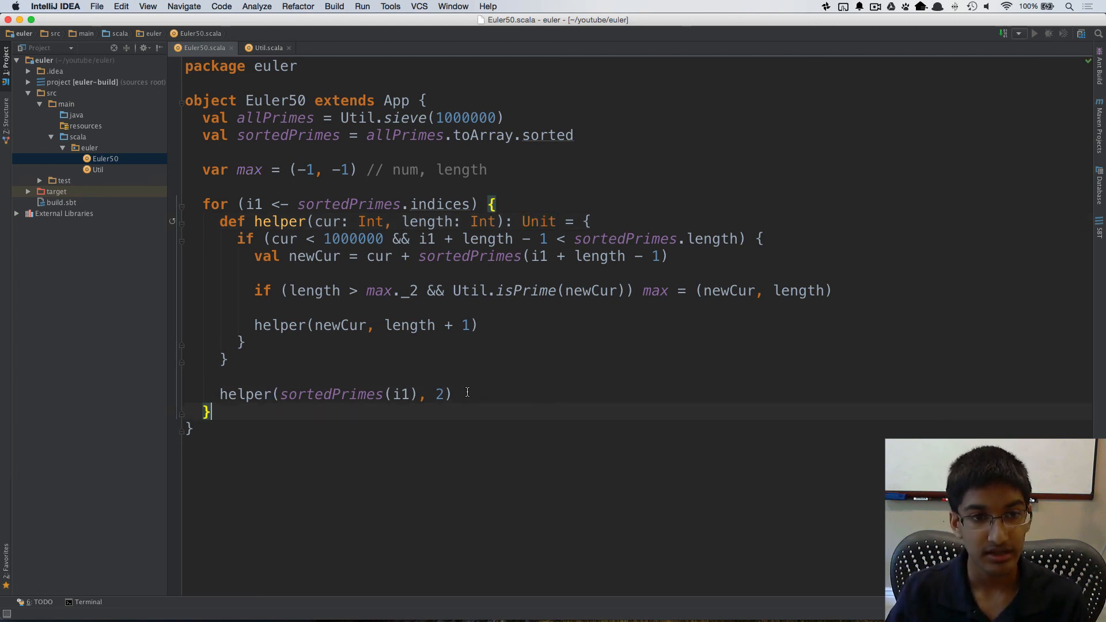
{"action": "type", "text": "println("}
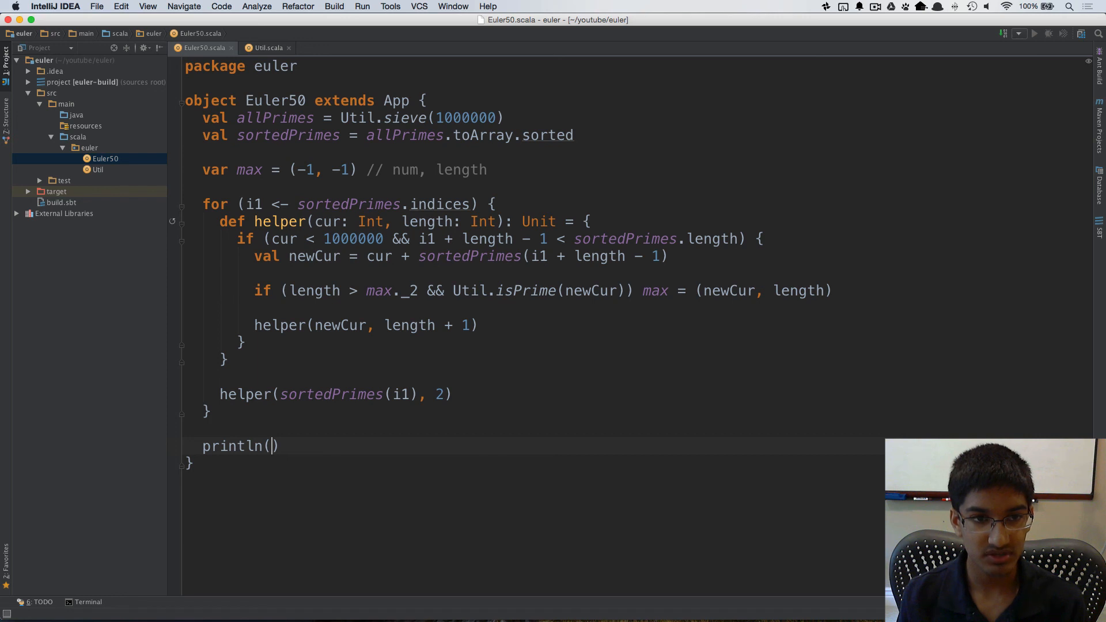
{"action": "type", "text": "max._1"}
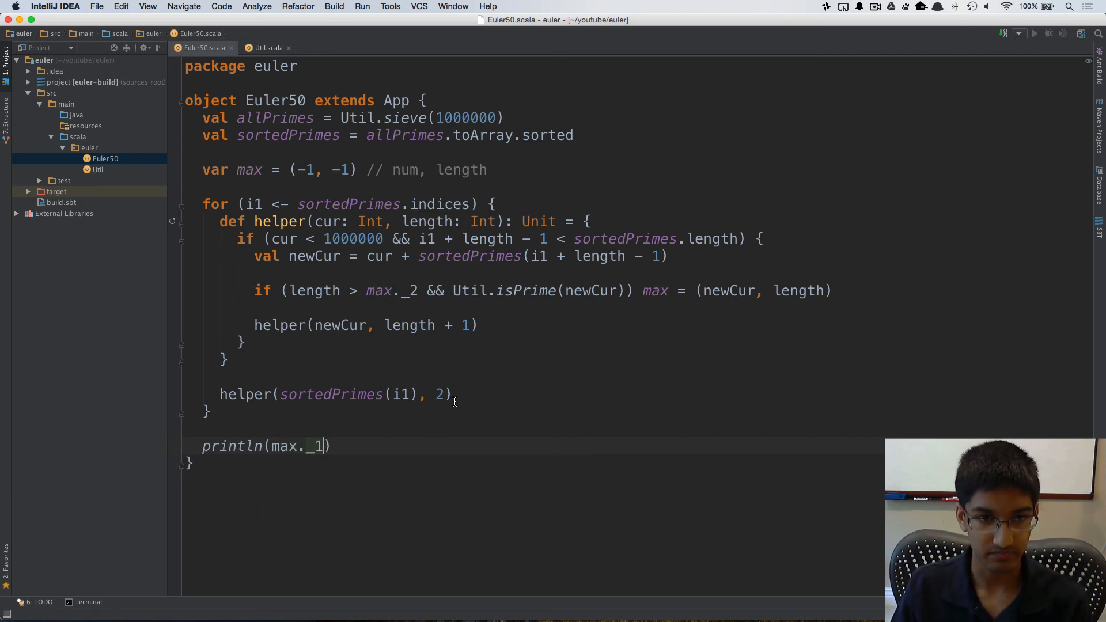
Run 'Euler50' from the editor's context menu
{"action": "right_click", "coordinate": [452, 402]}
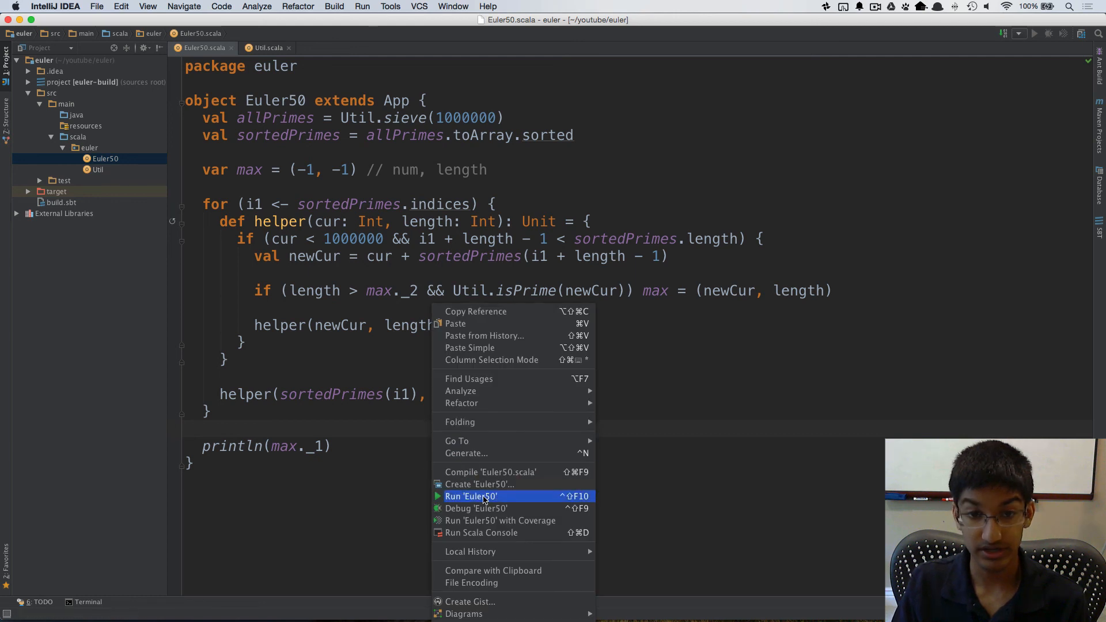
{"action": "left_click", "coordinate": [471, 496]}
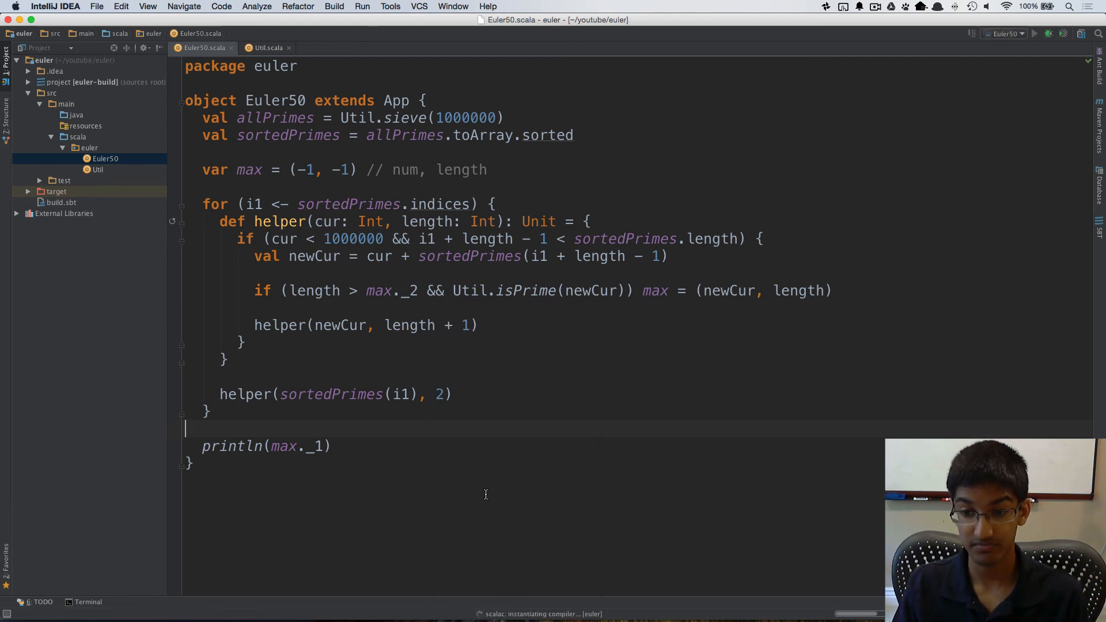
{"action": "left_click", "coordinate": [1035, 33]}
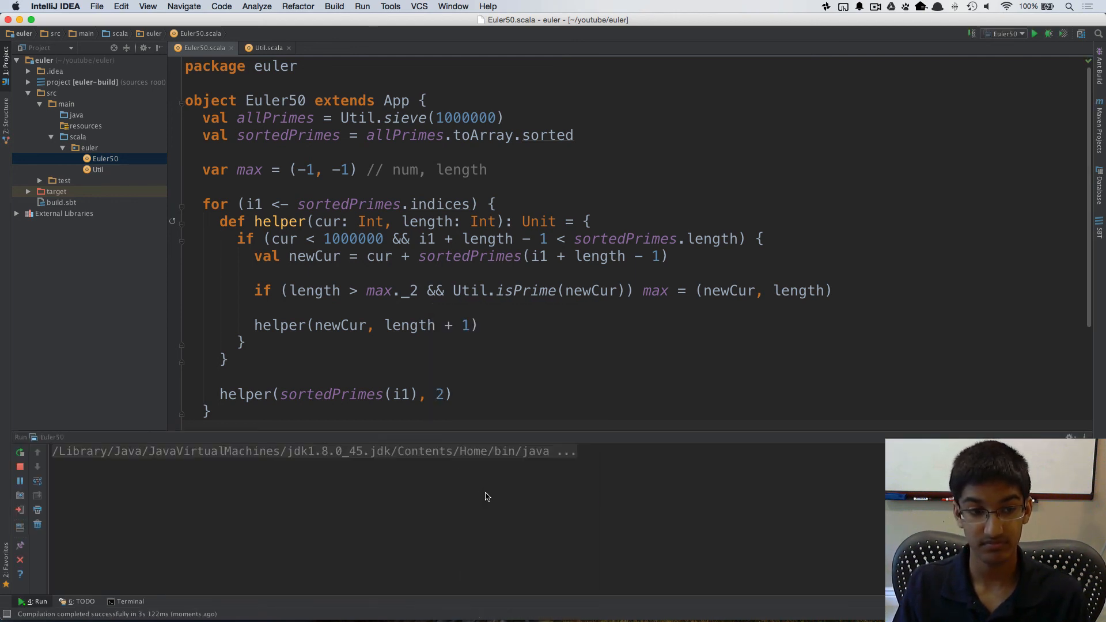